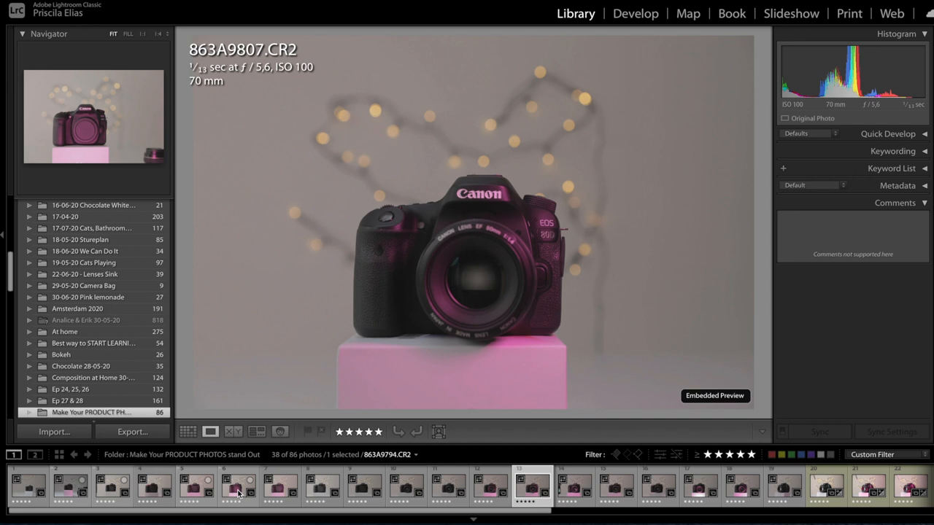
Browse the five-star camera shots in the filmstrip to reach 863A9824.CR2.
{"action": "left_click", "coordinate": [237, 485]}
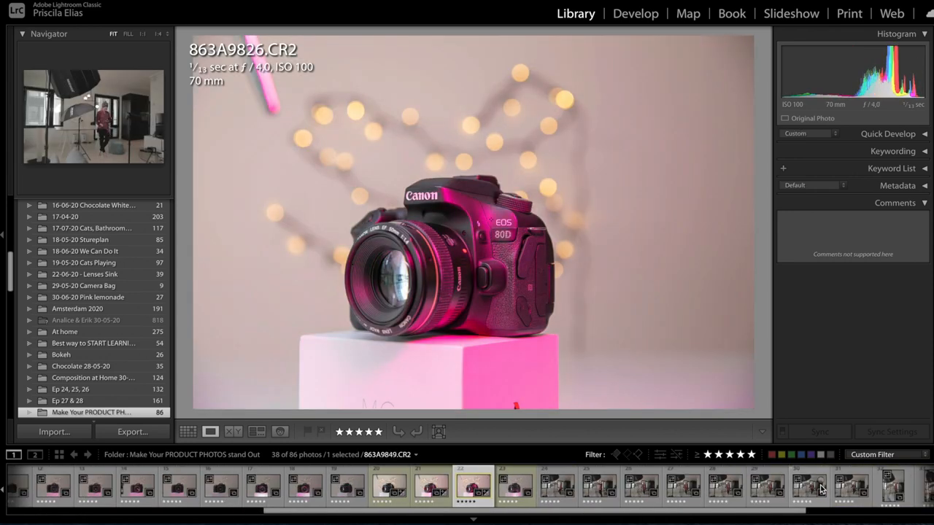
{"action": "left_click", "coordinate": [473, 485]}
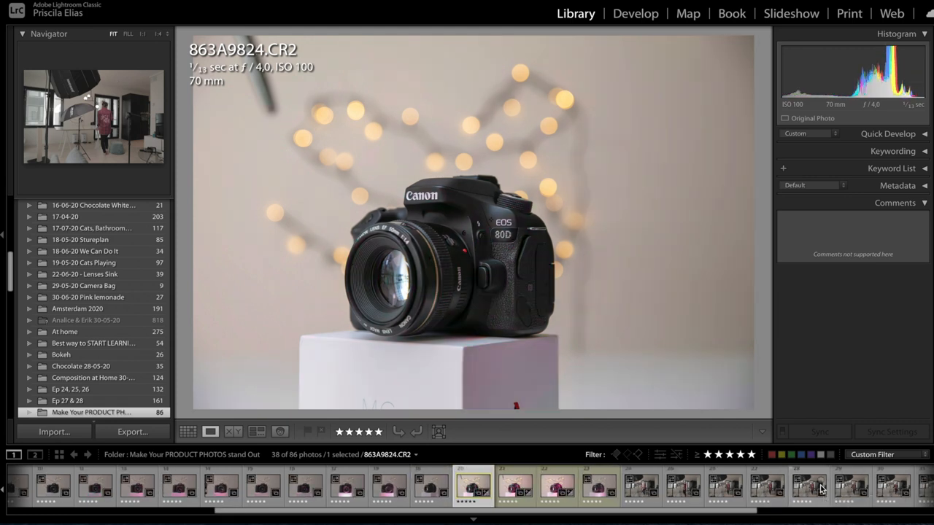
{"action": "mouse_move", "coordinate": [821, 489]}
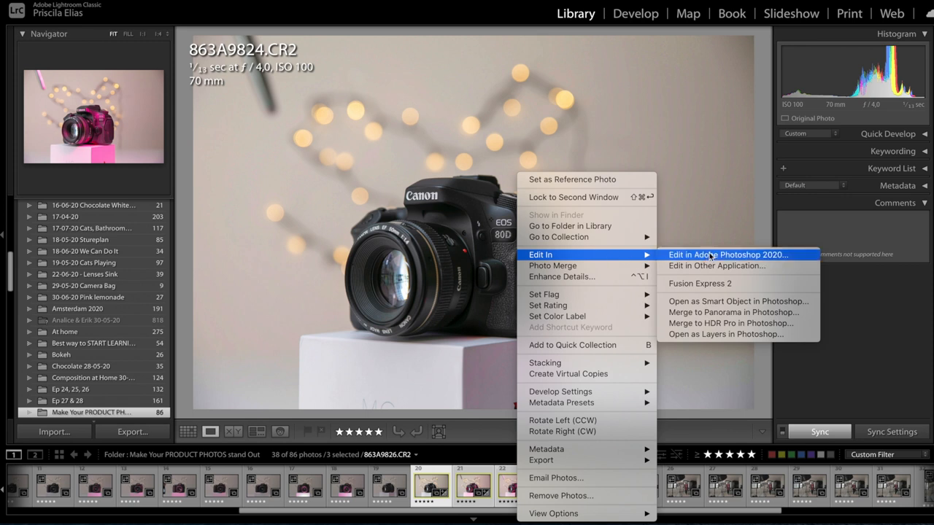
Open 863A9824 in Photoshop 2020 and duplicate the Background as Layer 1.
{"action": "left_click", "coordinate": [727, 254]}
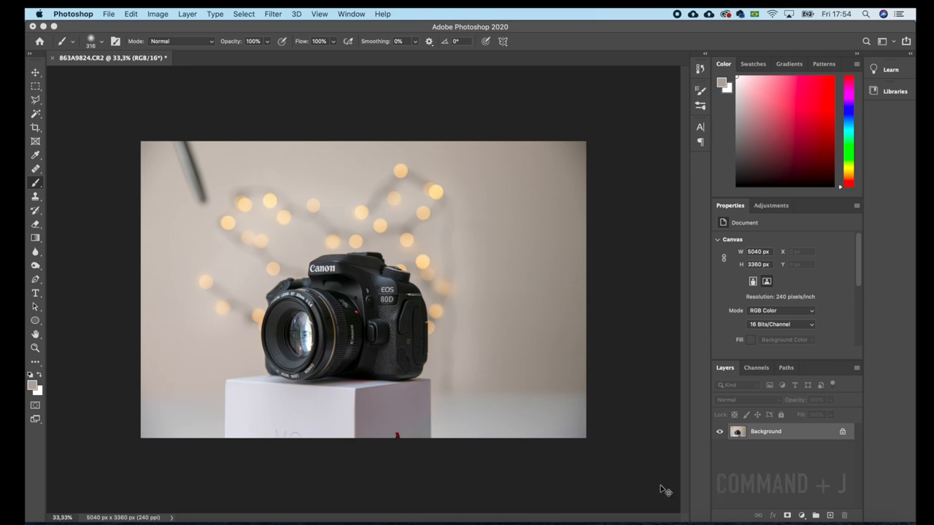
{"action": "key", "text": "cmd+j"}
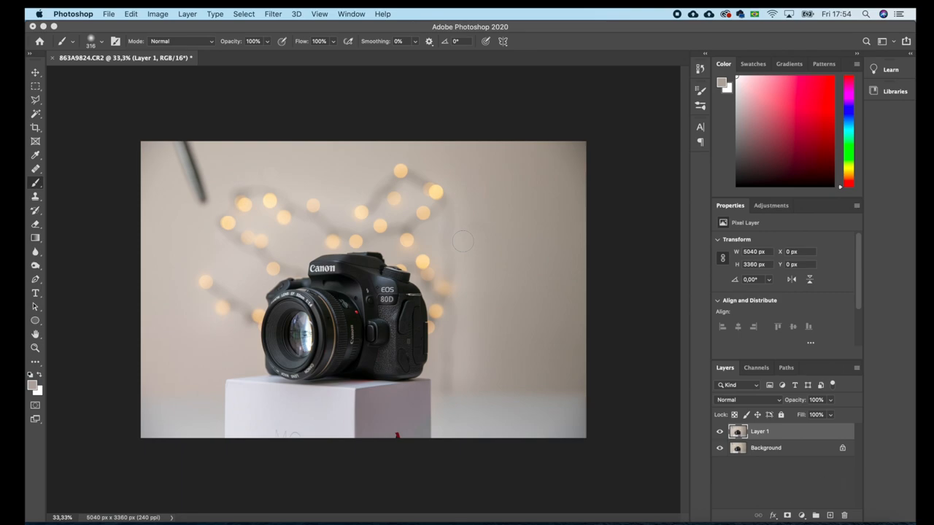
{"action": "mouse_move", "coordinate": [414, 200]}
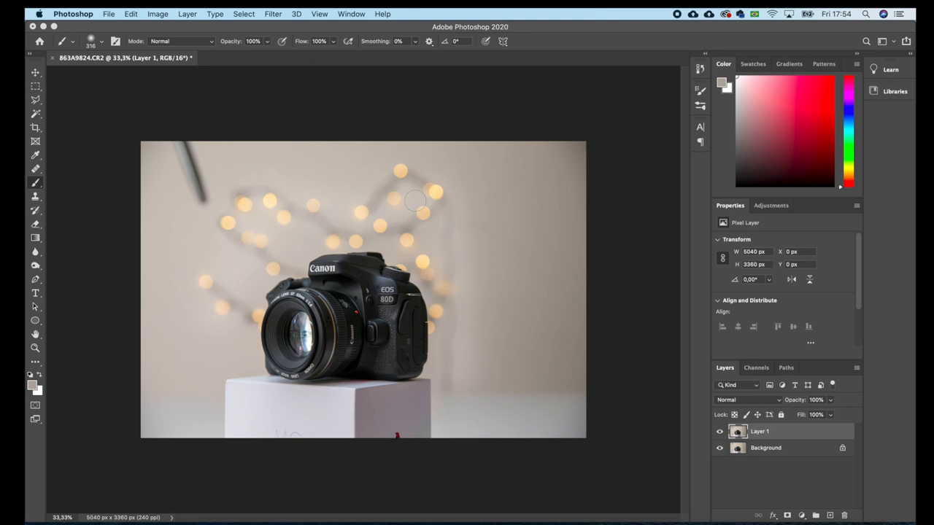
Apply a Median noise filter with a 189 px radius to Layer 1.
{"action": "left_click", "coordinate": [273, 13]}
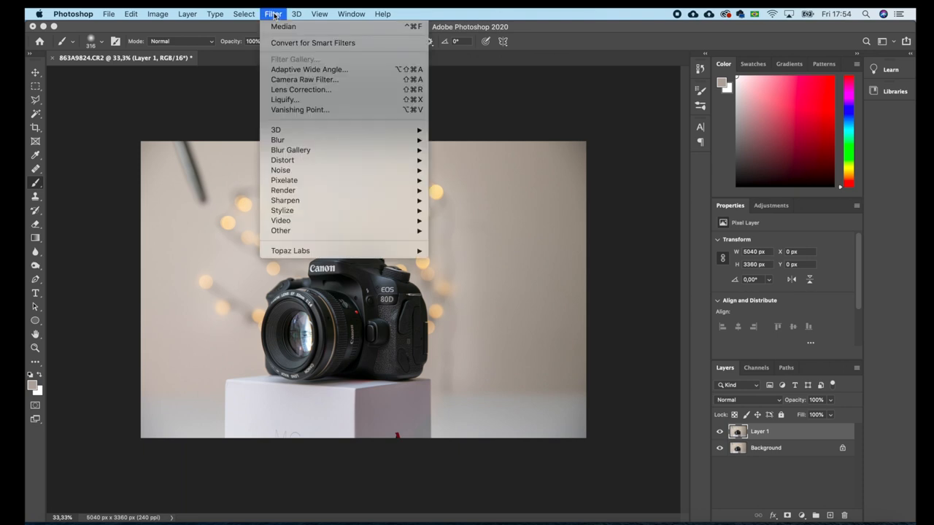
{"action": "mouse_move", "coordinate": [280, 170]}
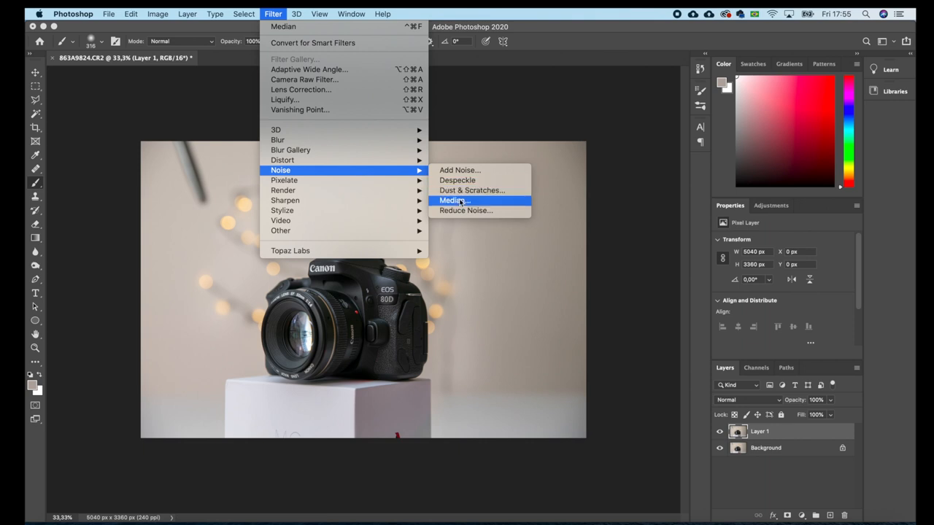
{"action": "left_click", "coordinate": [452, 200]}
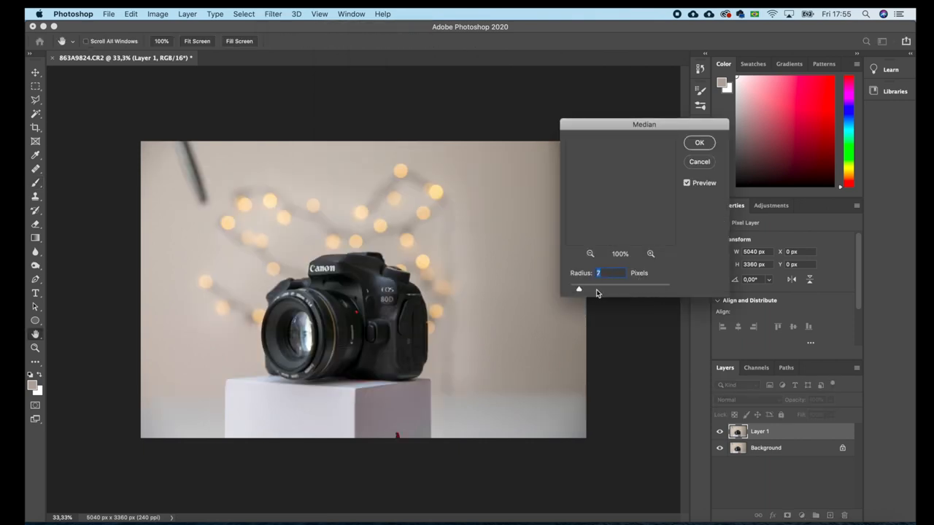
{"action": "left_click_drag", "start_coordinate": [578, 290], "coordinate": [653, 290]}
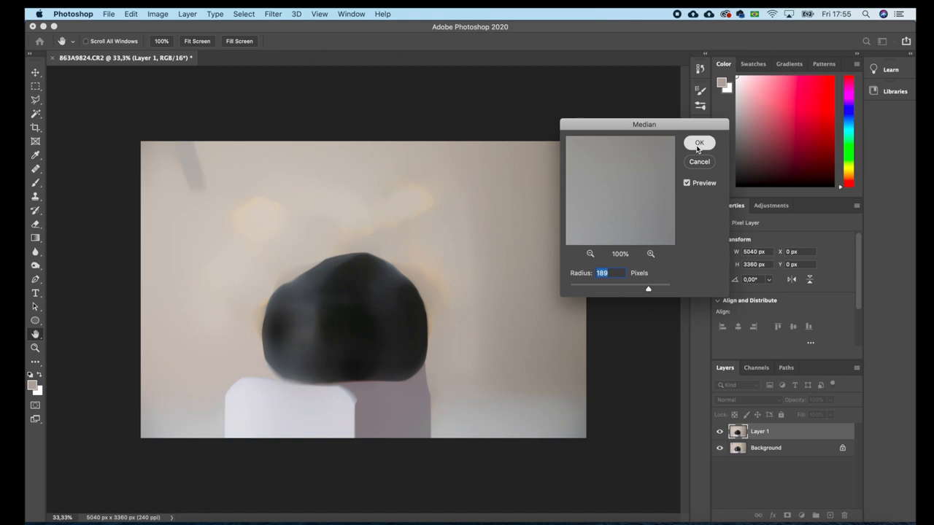
{"action": "left_click", "coordinate": [699, 142]}
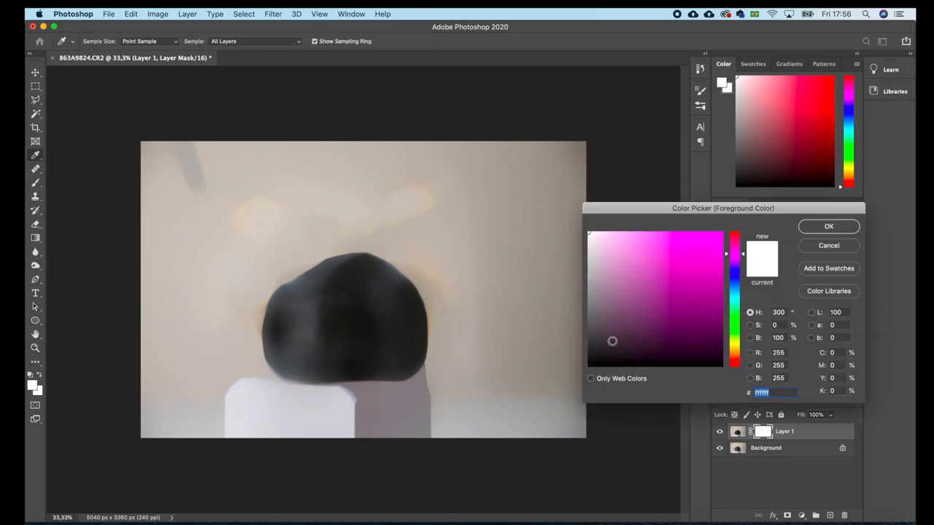
Set the foreground colour to white for painting on the mask.
{"action": "left_click", "coordinate": [828, 226]}
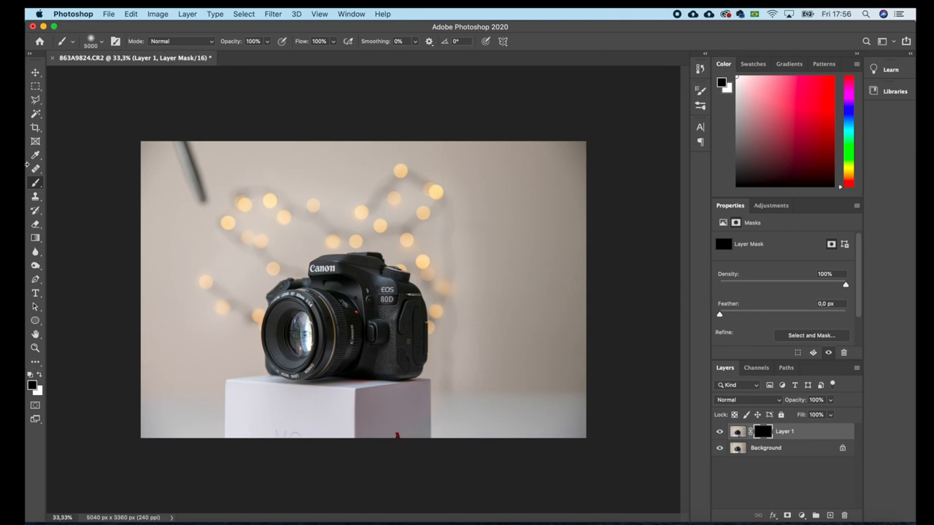
{"action": "mouse_move", "coordinate": [31, 384]}
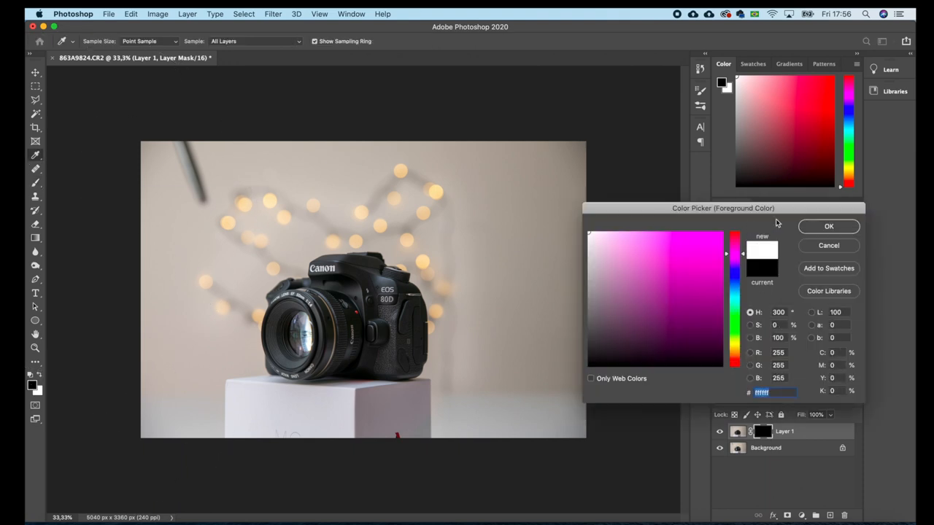
{"action": "left_click", "coordinate": [827, 226]}
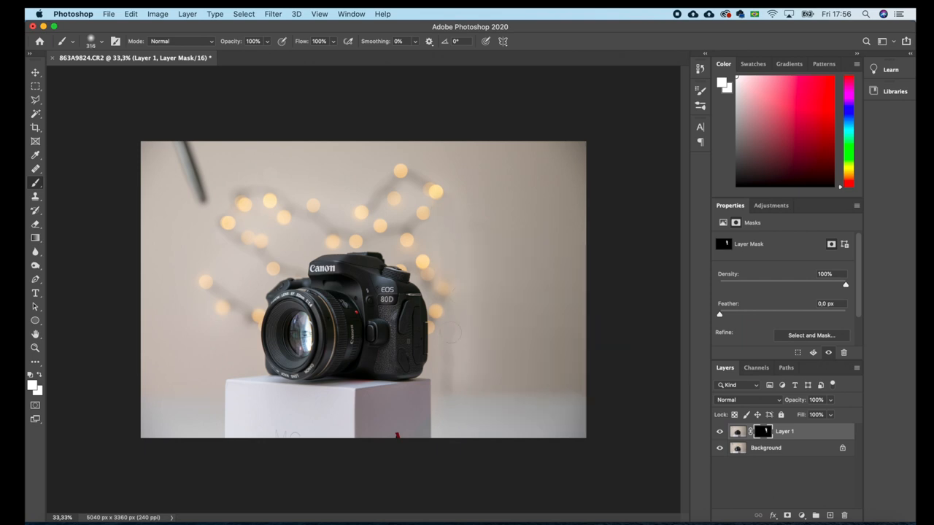
{"action": "mouse_move", "coordinate": [220, 290]}
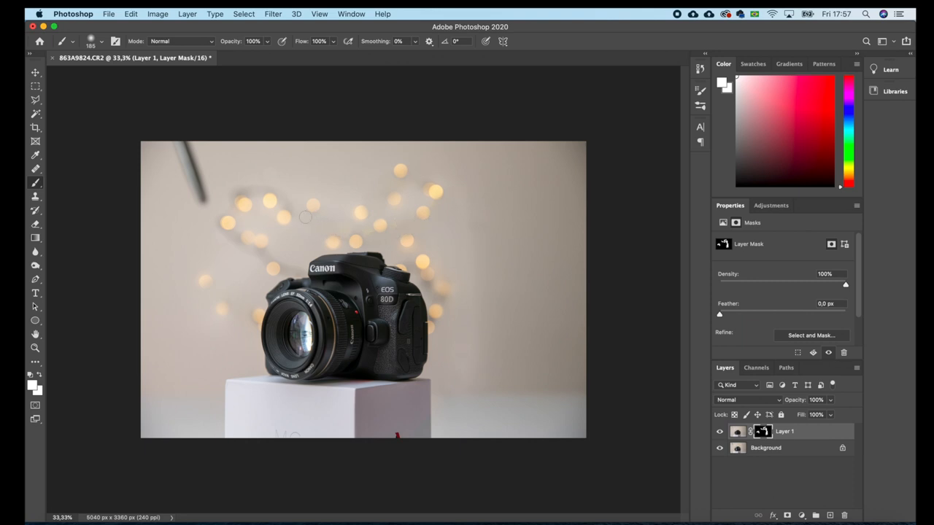
{"action": "mouse_move", "coordinate": [244, 188]}
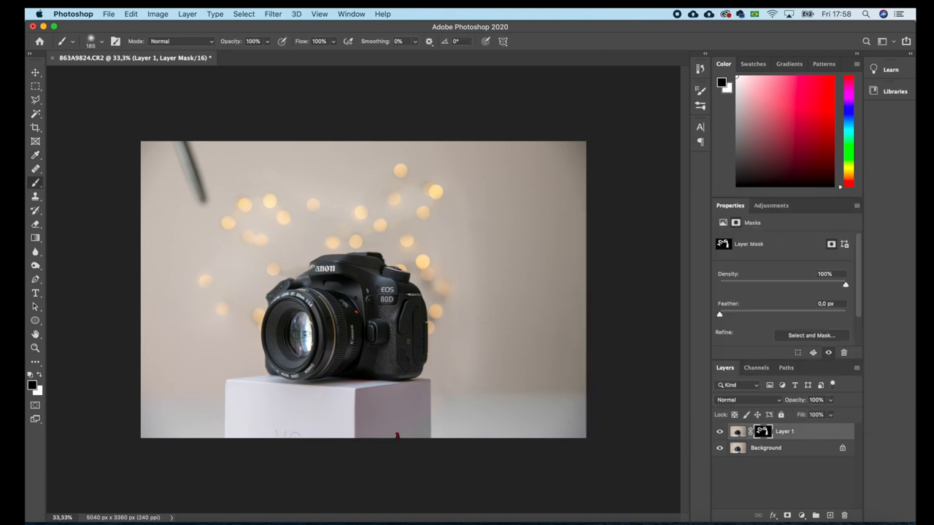
{"action": "mouse_move", "coordinate": [310, 274]}
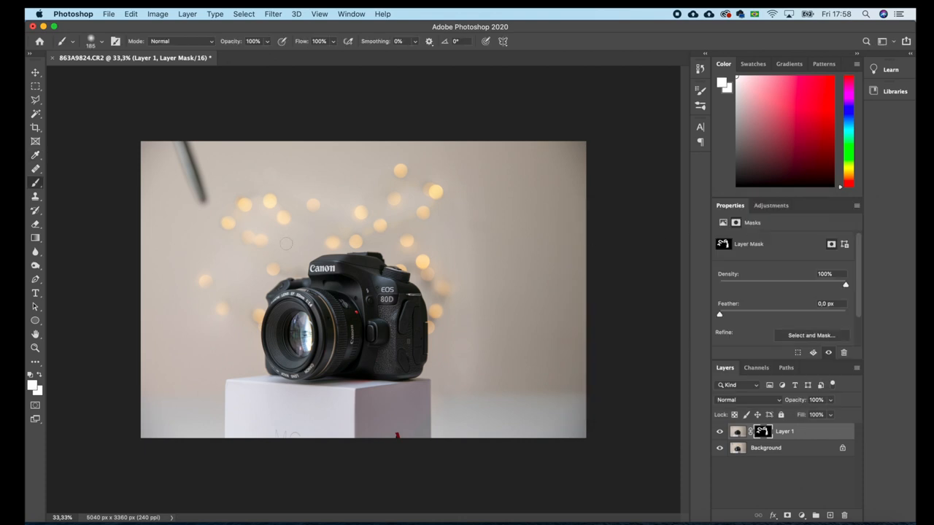
{"action": "mouse_move", "coordinate": [358, 218]}
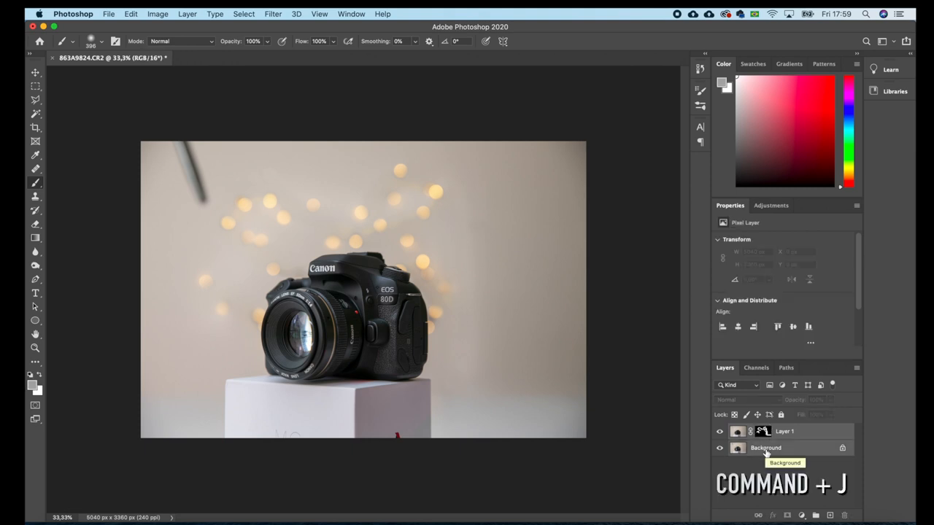
Copy the layer and size the Clone Stamp brush to remove the stick and box markings.
{"action": "key", "text": "cmd+j"}
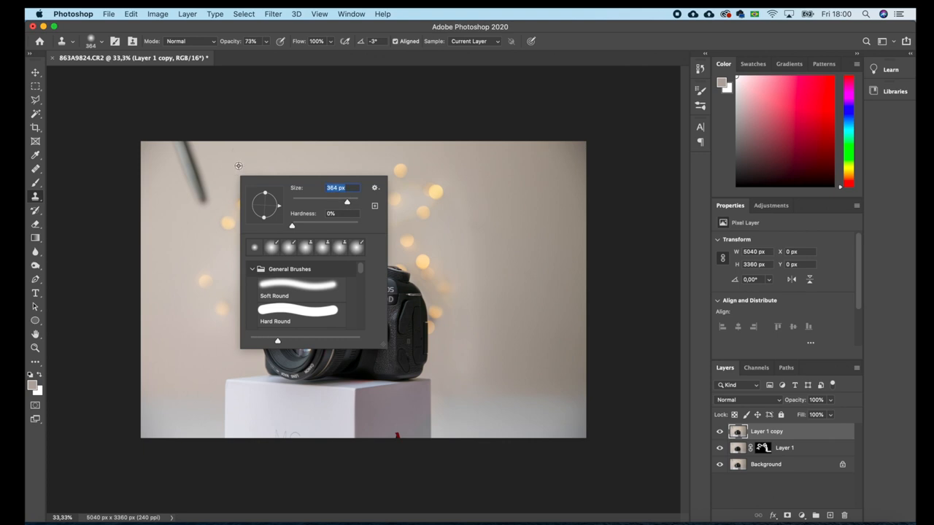
{"action": "left_click", "coordinate": [219, 169]}
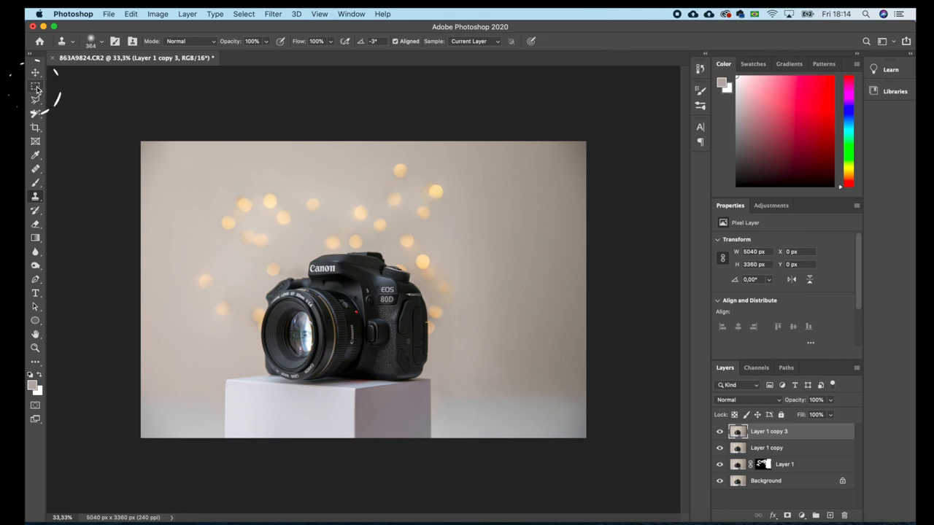
Copy the lower-left area onto a new layer over the box and give it a mask.
{"action": "left_click", "coordinate": [35, 85]}
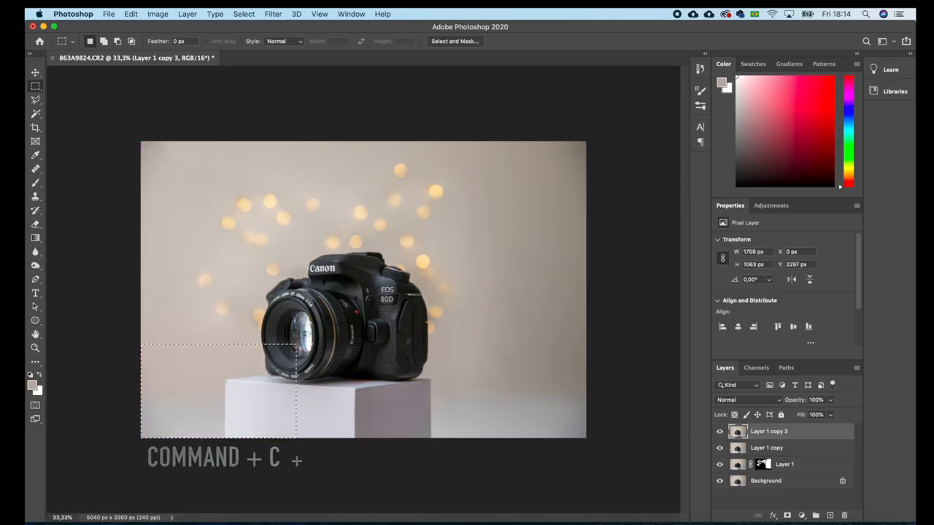
{"action": "key", "text": "cmd+v"}
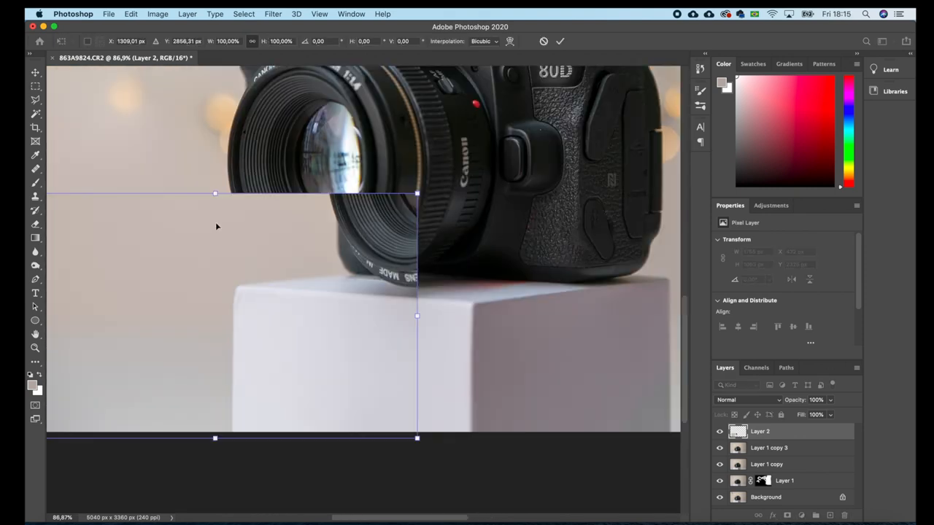
{"action": "mouse_move", "coordinate": [429, 292]}
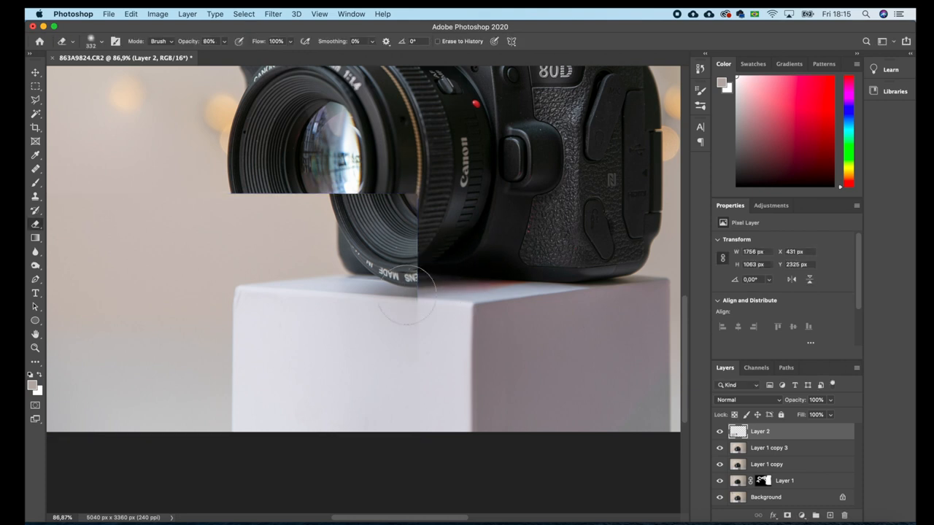
{"action": "left_click", "coordinate": [787, 515]}
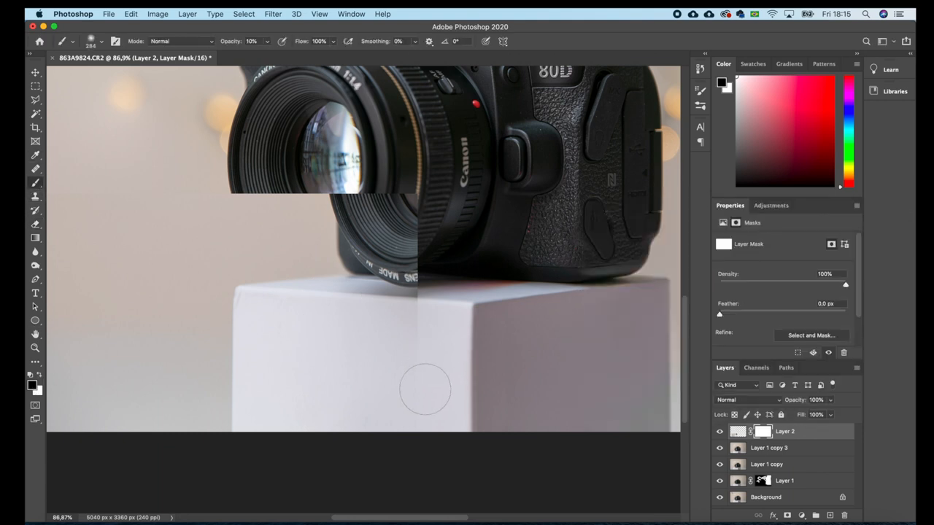
Paint Layer 2's mask around the lens rim, then narrow the brush to 105 px and 57% hardness.
{"action": "right_click", "coordinate": [425, 391]}
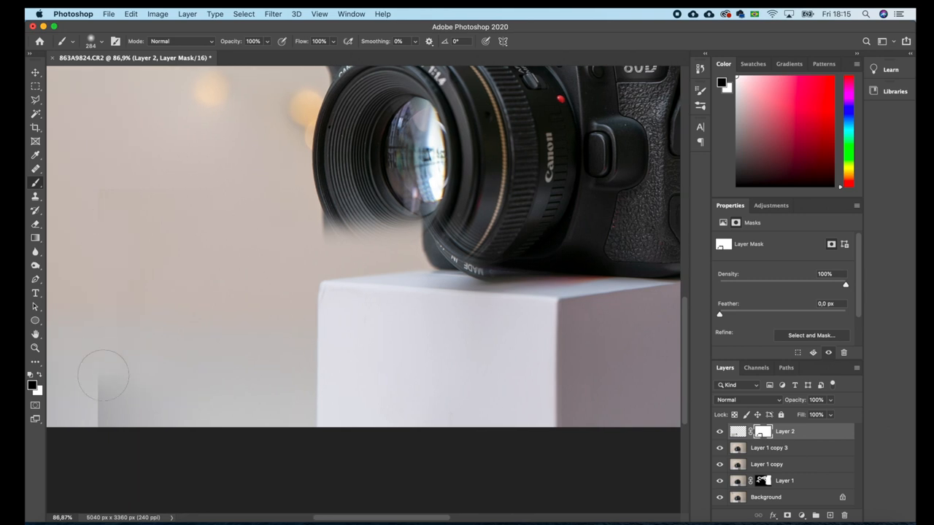
{"action": "mouse_move", "coordinate": [259, 201]}
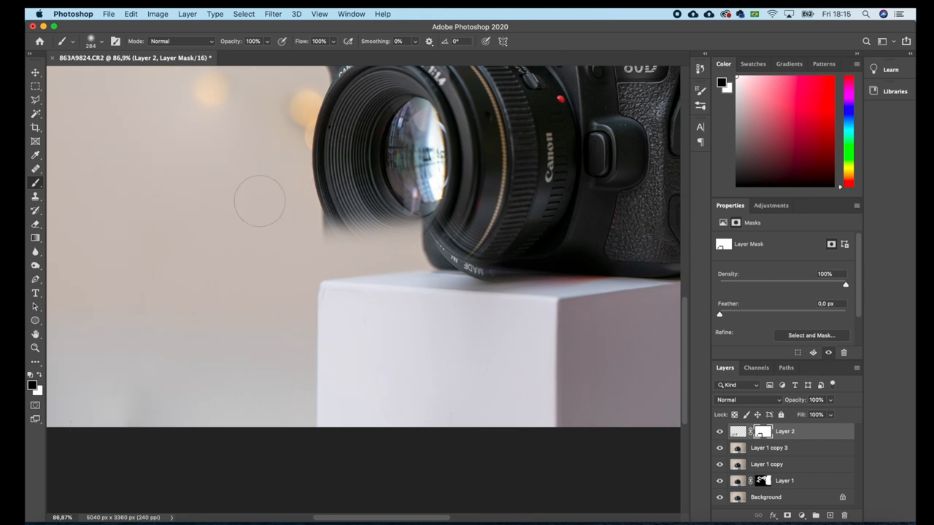
{"action": "mouse_move", "coordinate": [146, 309]}
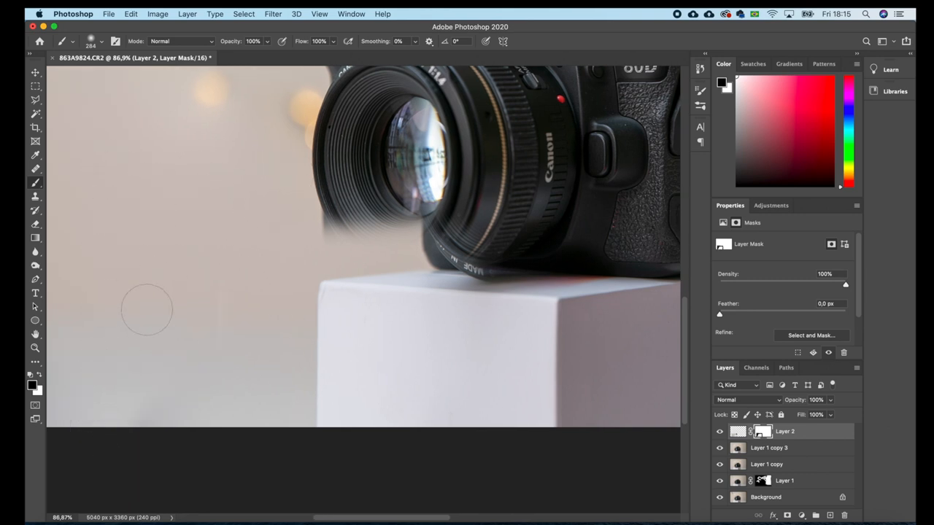
{"action": "mouse_move", "coordinate": [104, 185]}
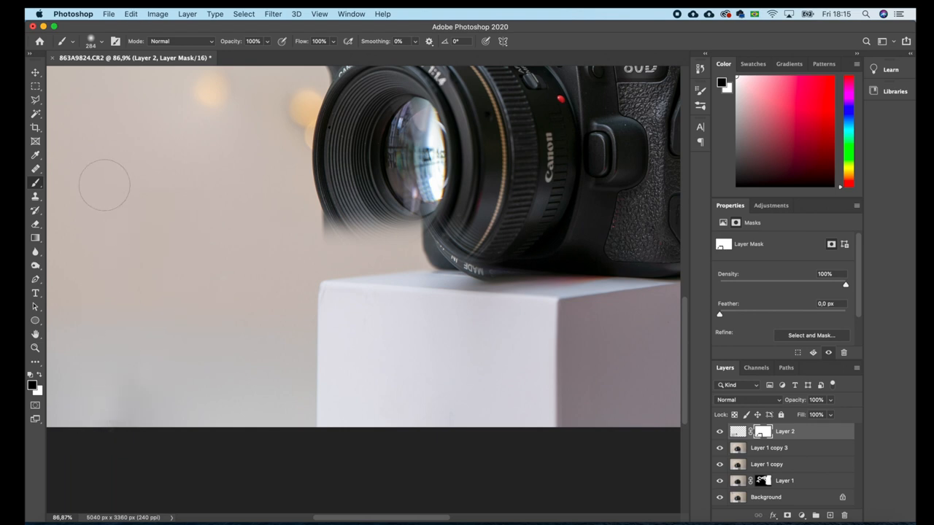
{"action": "mouse_move", "coordinate": [339, 197]}
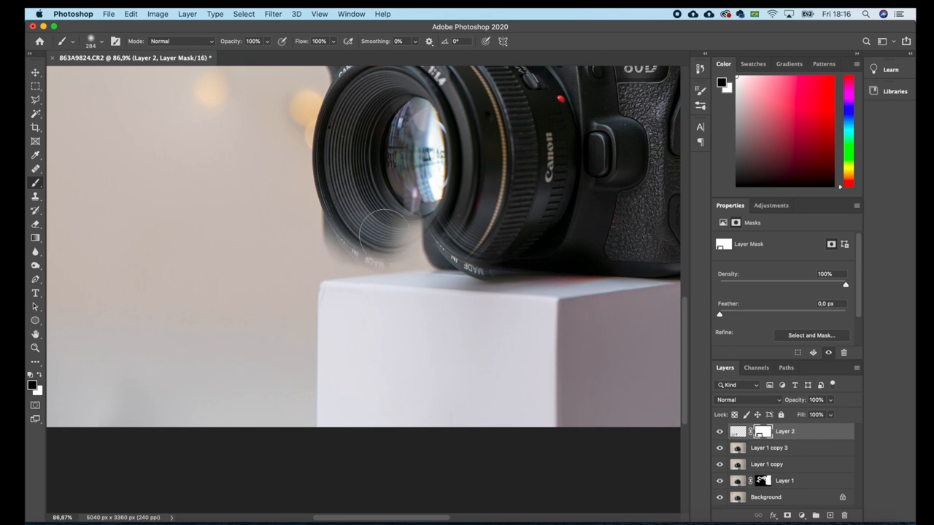
{"action": "mouse_move", "coordinate": [390, 233]}
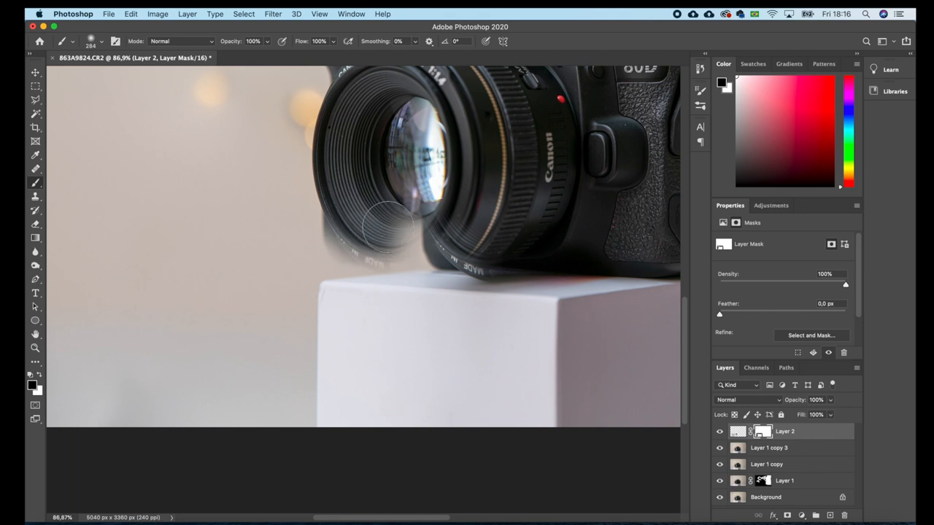
{"action": "left_click", "coordinate": [90, 41]}
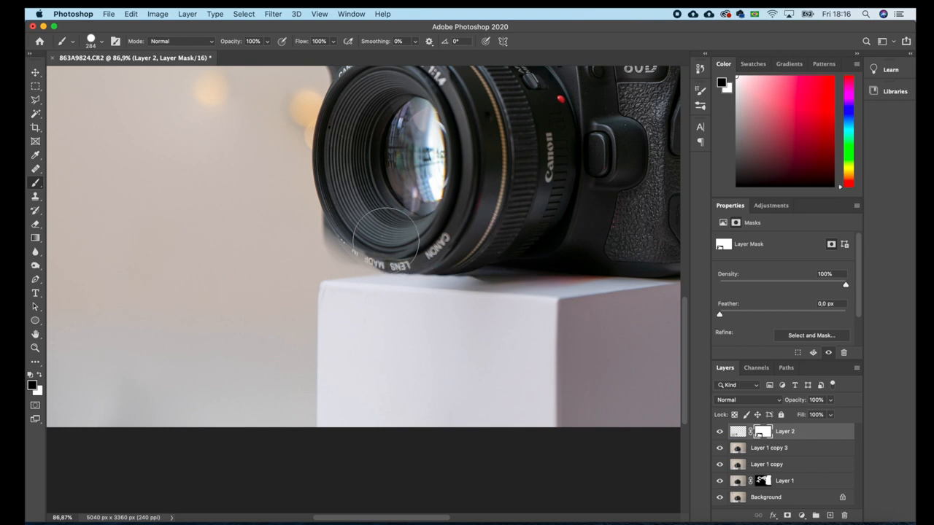
{"action": "mouse_move", "coordinate": [365, 233]}
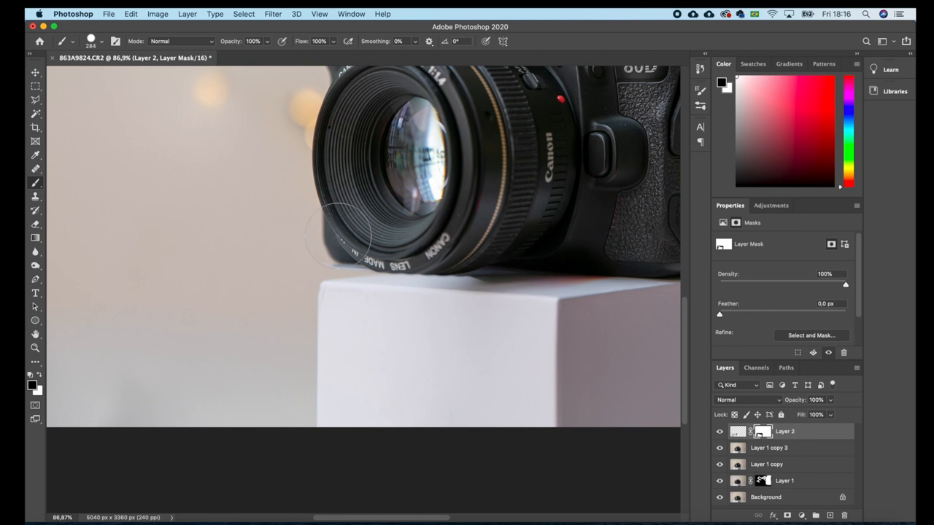
{"action": "mouse_move", "coordinate": [369, 237]}
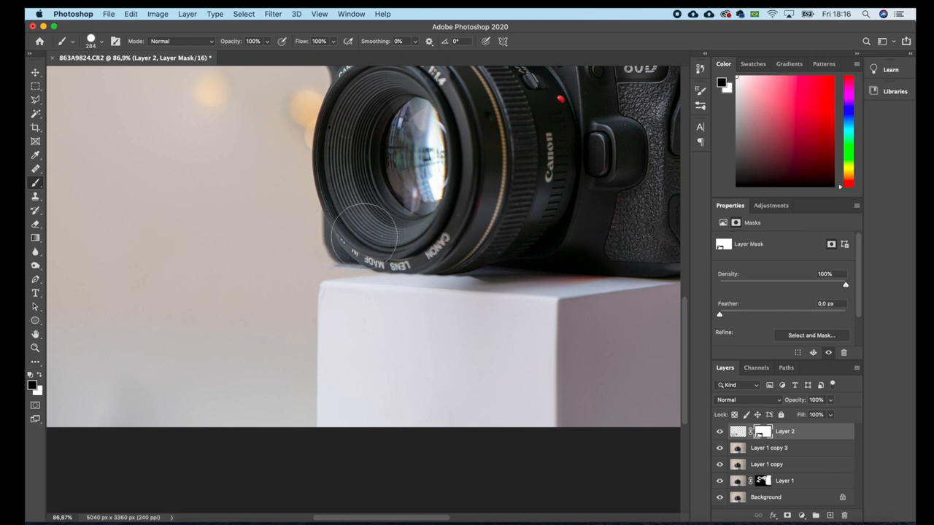
{"action": "mouse_move", "coordinate": [398, 244]}
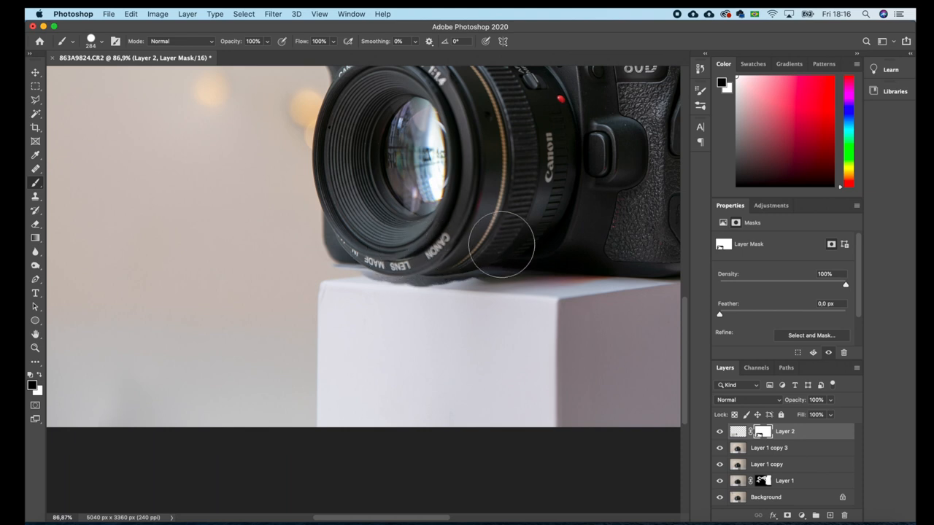
{"action": "mouse_move", "coordinate": [314, 223]}
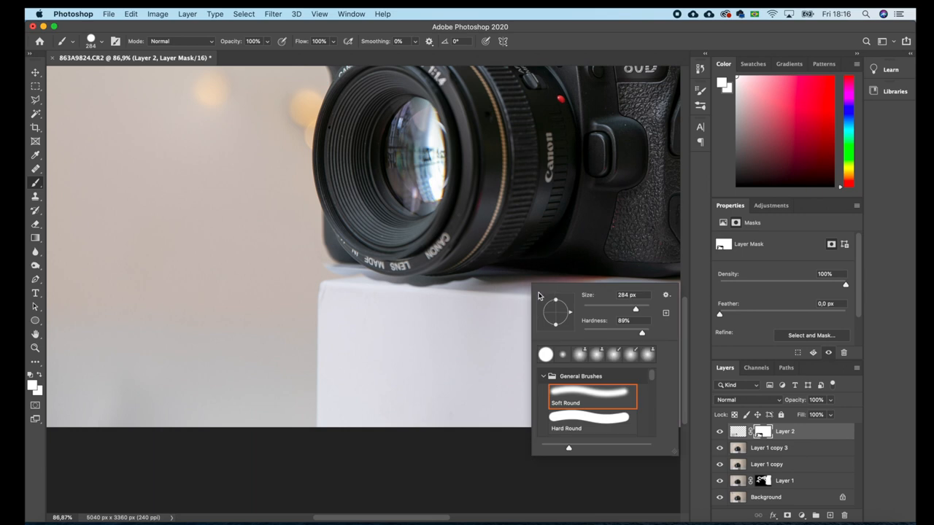
{"action": "left_click", "coordinate": [375, 327]}
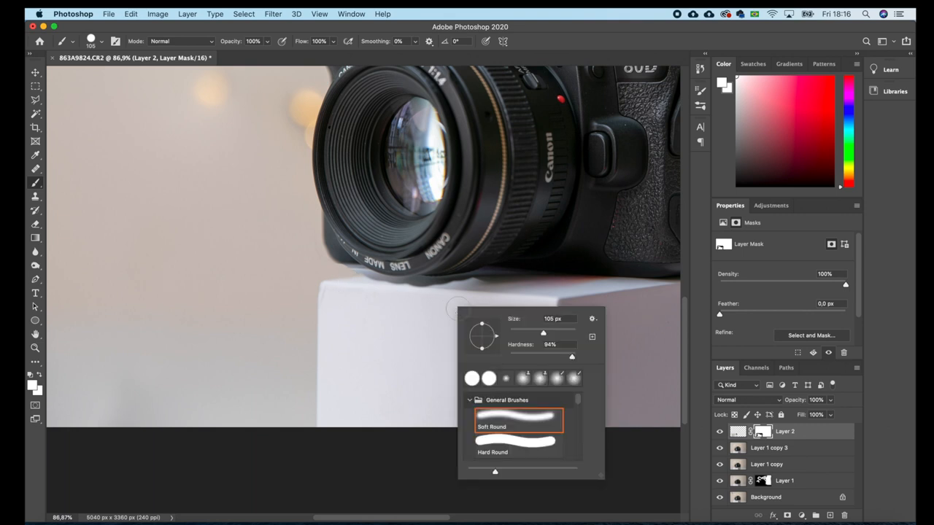
{"action": "left_click_drag", "start_coordinate": [572, 357], "coordinate": [560, 356]}
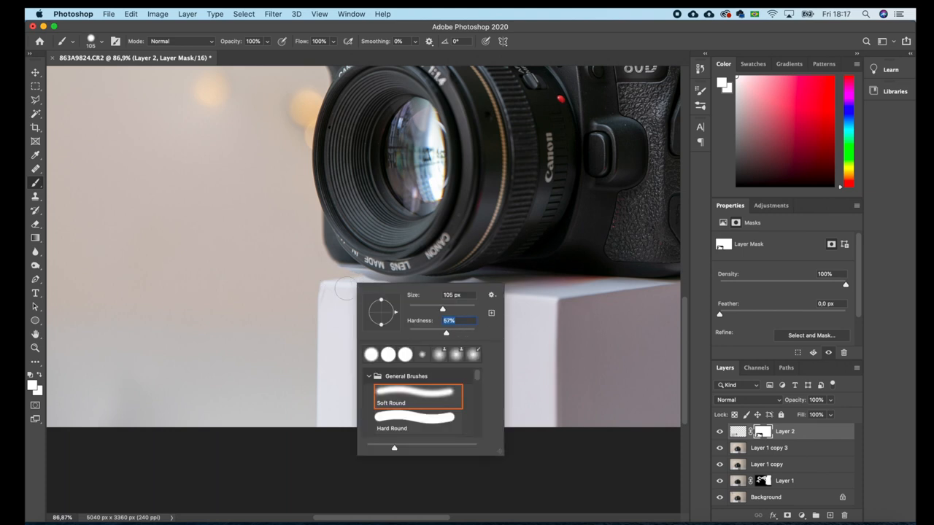
{"action": "left_click", "coordinate": [361, 281]}
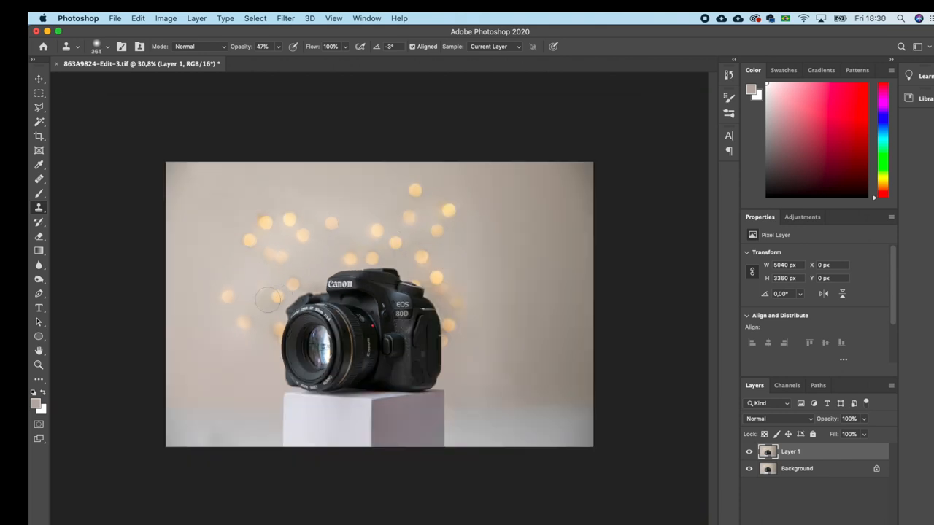
{"action": "mouse_move", "coordinate": [332, 253]}
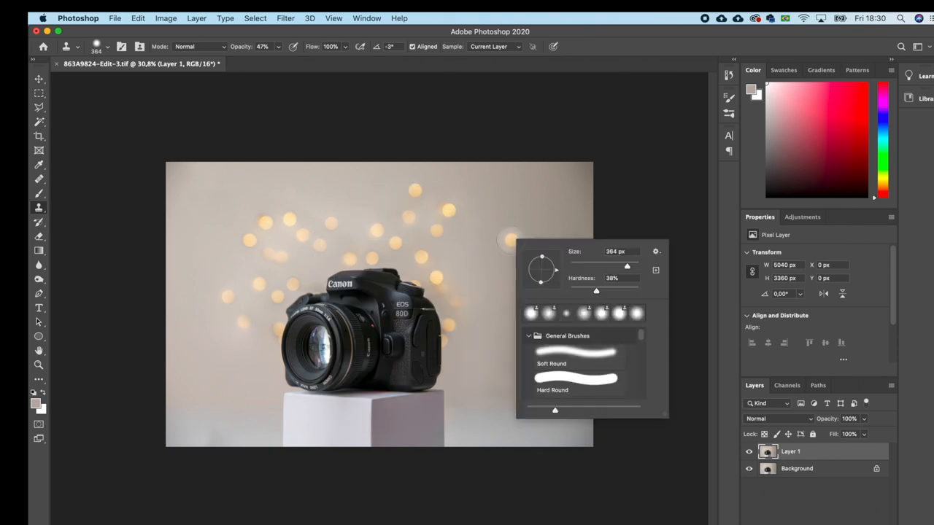
Set the Clone Stamp to 364 px, 38% hardness and 47% opacity.
{"action": "left_click", "coordinate": [380, 306]}
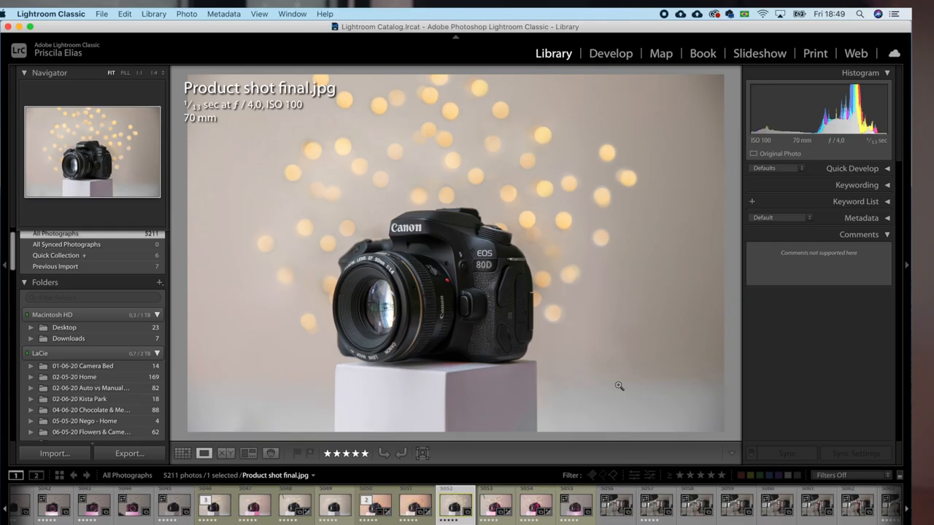
{"action": "mouse_move", "coordinate": [571, 321]}
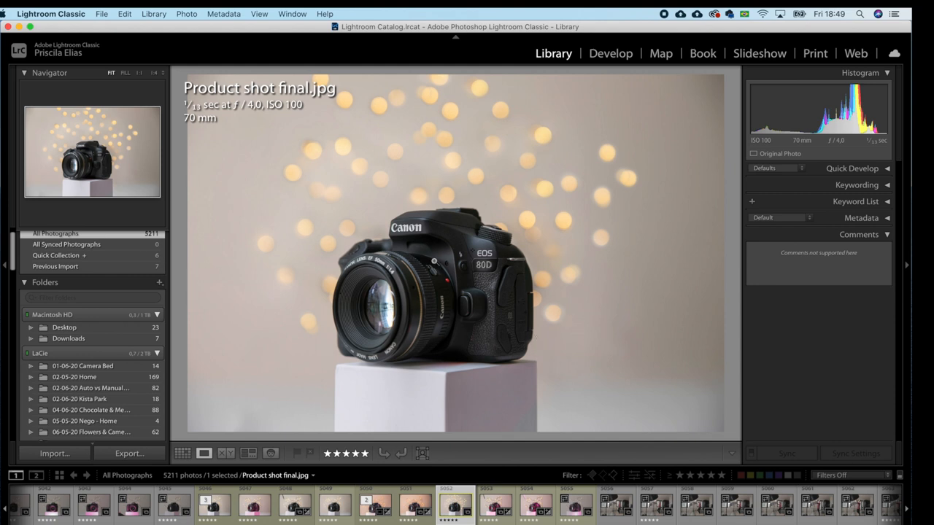
Switch to the Develop module and set Contrast to +23.
{"action": "left_click", "coordinate": [610, 53]}
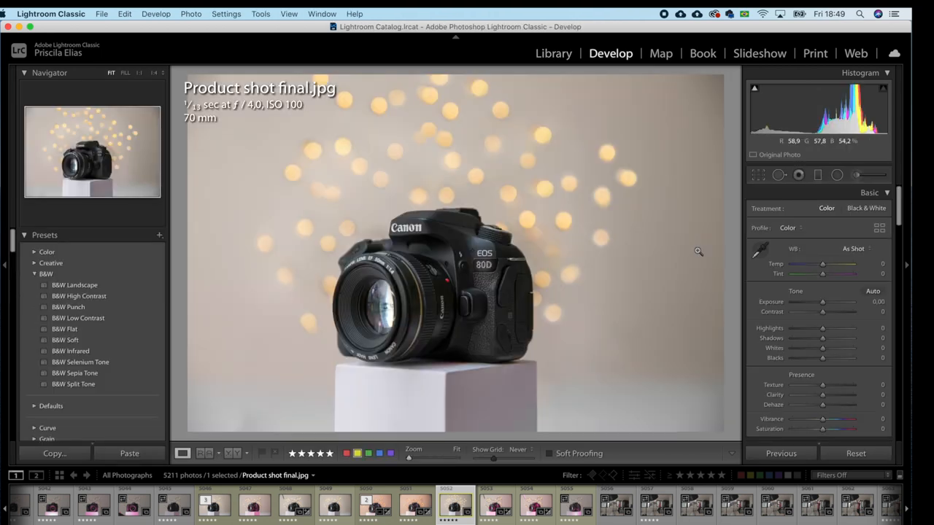
{"action": "mouse_move", "coordinate": [822, 302]}
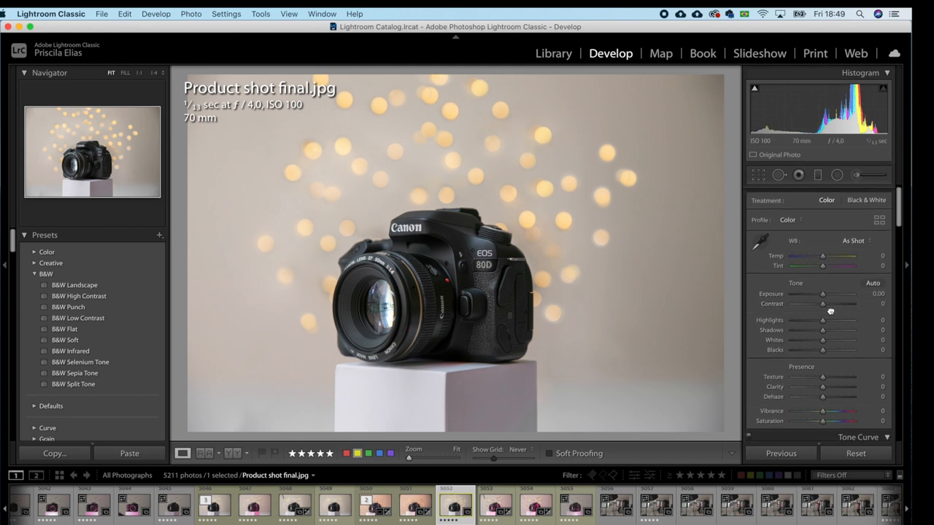
{"action": "left_click_drag", "start_coordinate": [822, 305], "coordinate": [831, 305]}
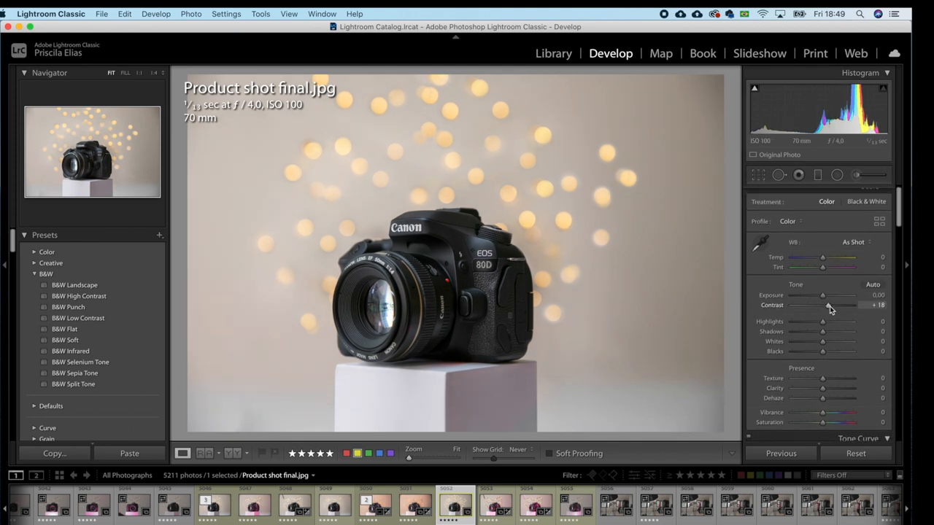
{"action": "left_click_drag", "start_coordinate": [823, 304], "coordinate": [830, 305]}
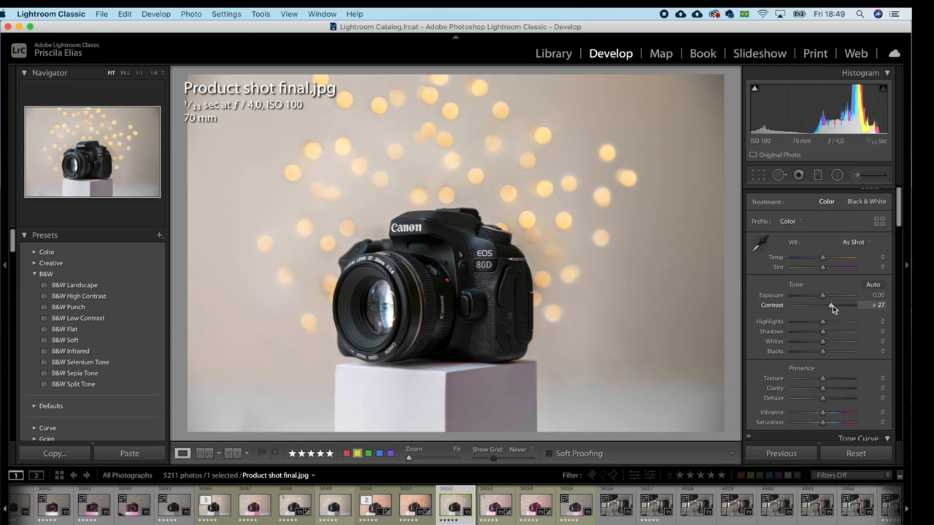
{"action": "left_click_drag", "start_coordinate": [830, 305], "coordinate": [823, 305]}
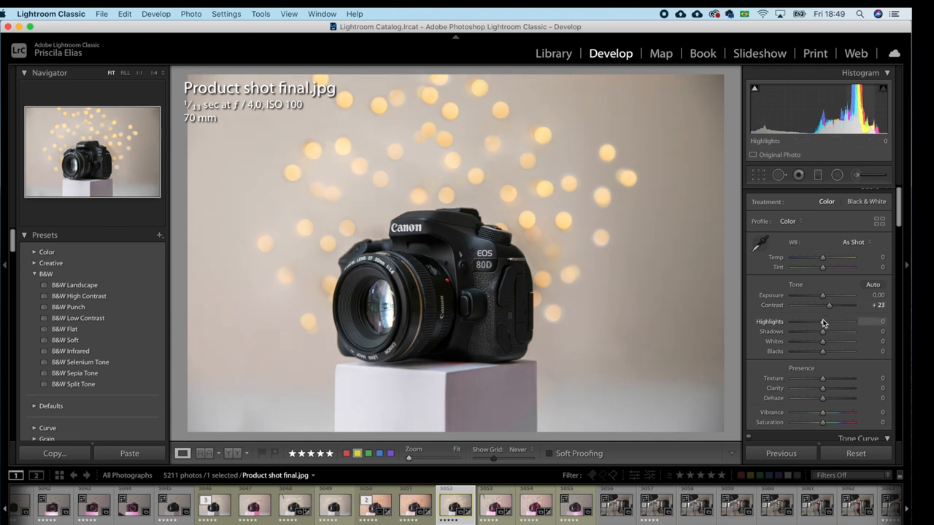
Lift Shadows, set Clarity to +16 and lower Saturation to −13.
{"action": "scroll", "scroll_direction": "down", "scroll_amount": 3}
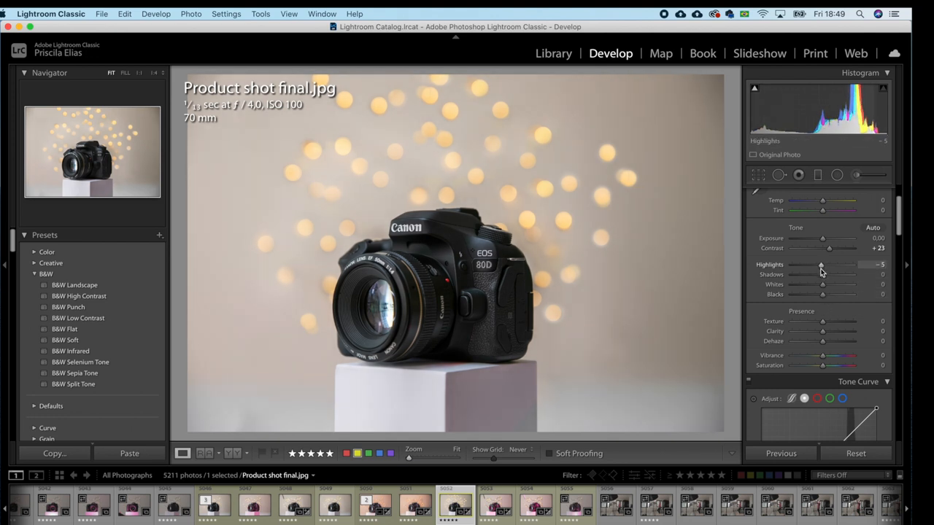
{"action": "left_click_drag", "start_coordinate": [822, 274], "coordinate": [825, 274]}
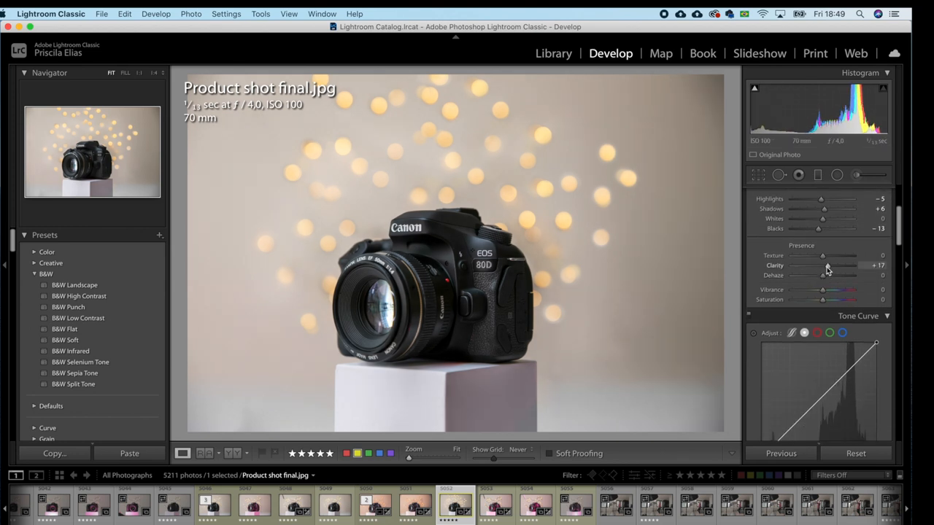
{"action": "left_click_drag", "start_coordinate": [827, 266], "coordinate": [824, 265]}
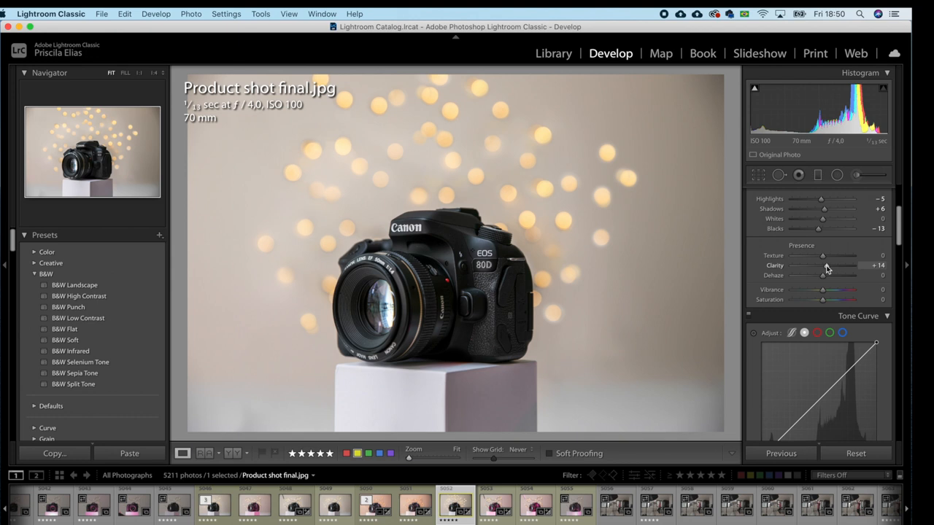
{"action": "left_click_drag", "start_coordinate": [823, 265], "coordinate": [828, 266]}
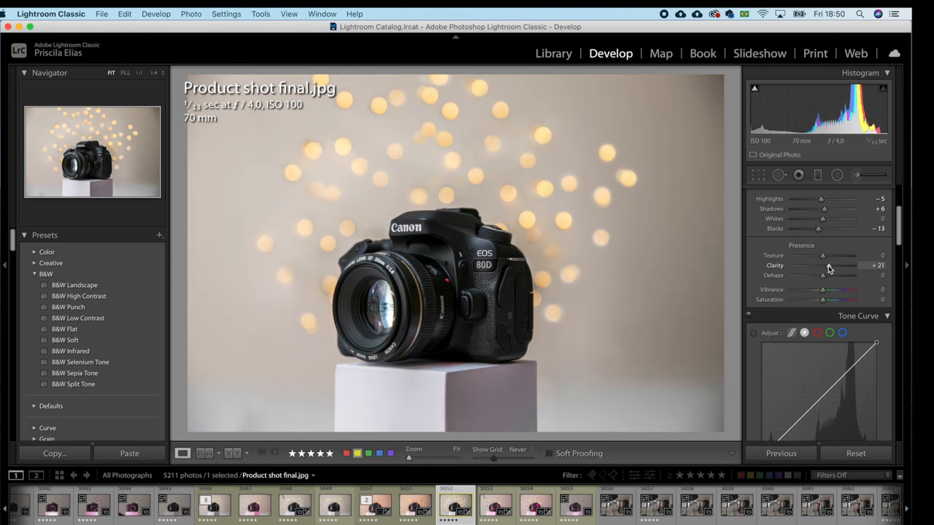
{"action": "left_click_drag", "start_coordinate": [827, 266], "coordinate": [823, 265]}
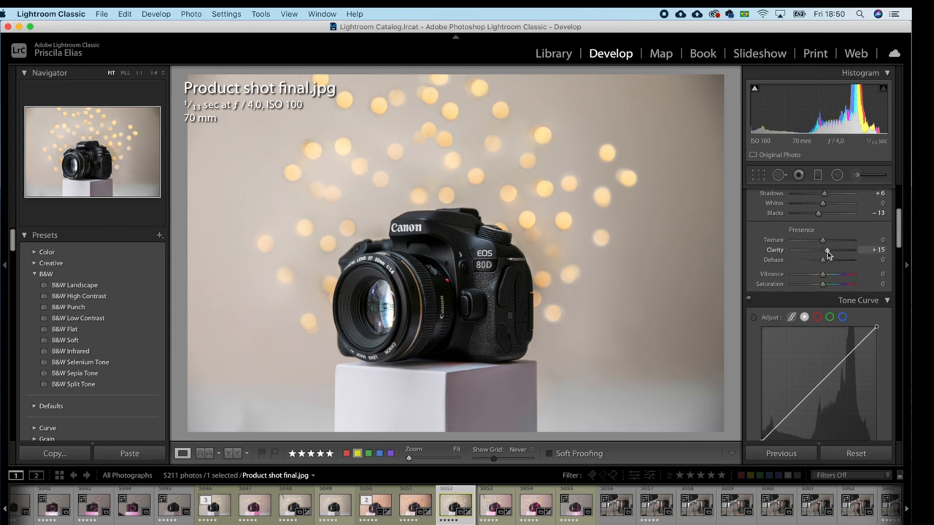
{"action": "left_click_drag", "start_coordinate": [822, 247], "coordinate": [829, 246]}
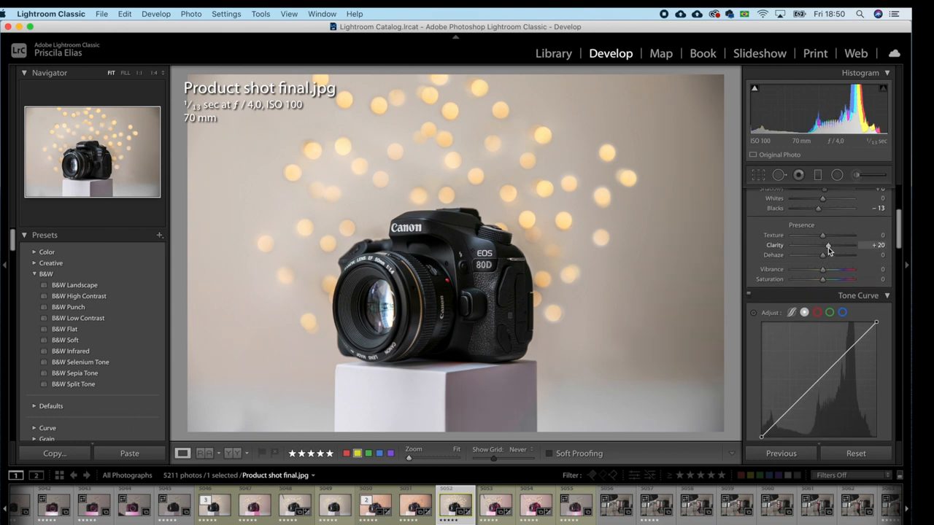
{"action": "left_click_drag", "start_coordinate": [830, 244], "coordinate": [822, 244]}
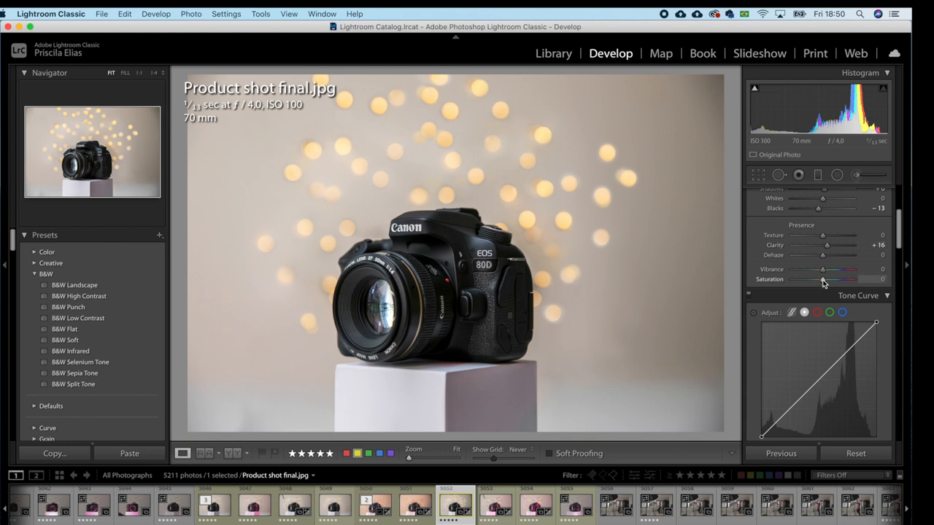
{"action": "left_click_drag", "start_coordinate": [846, 279], "coordinate": [817, 279]}
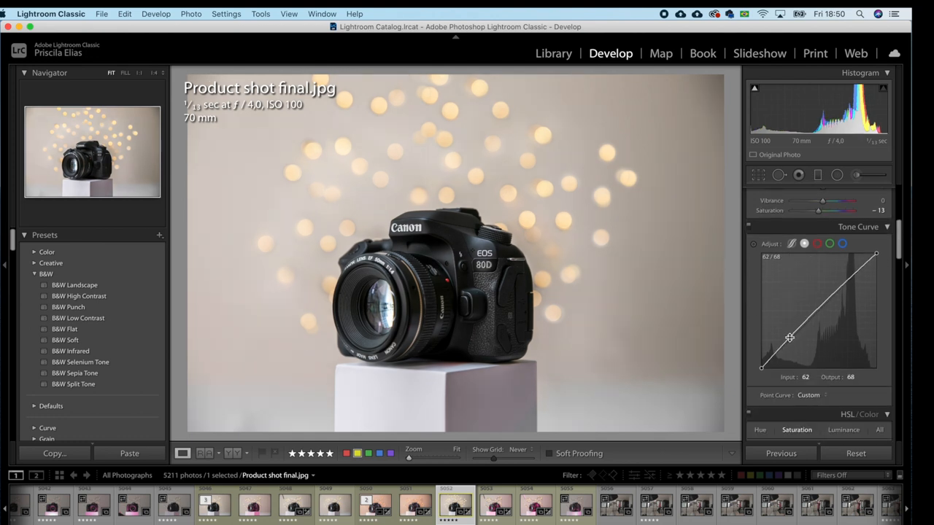
Add points to the point curve and drag the shadow and midtone points downward.
{"action": "left_click_drag", "start_coordinate": [790, 338], "coordinate": [789, 341]}
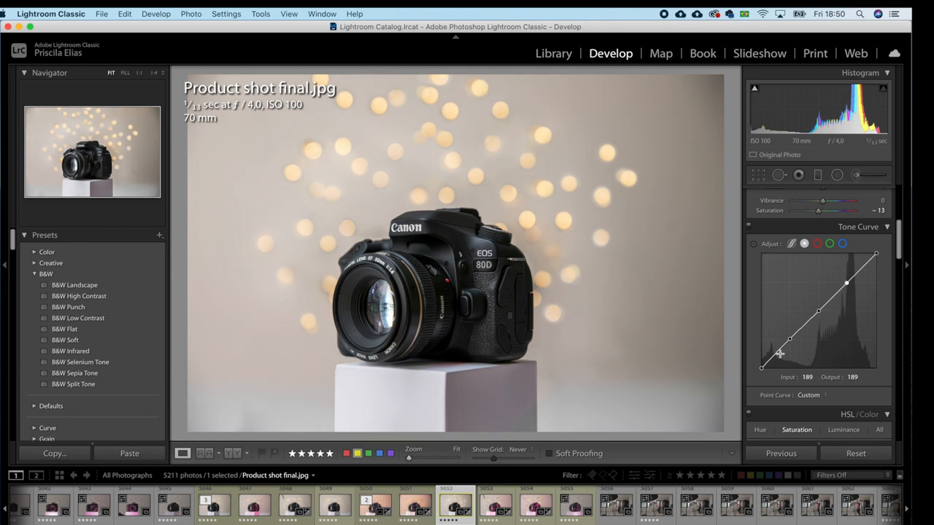
{"action": "left_click_drag", "start_coordinate": [790, 341], "coordinate": [763, 359]}
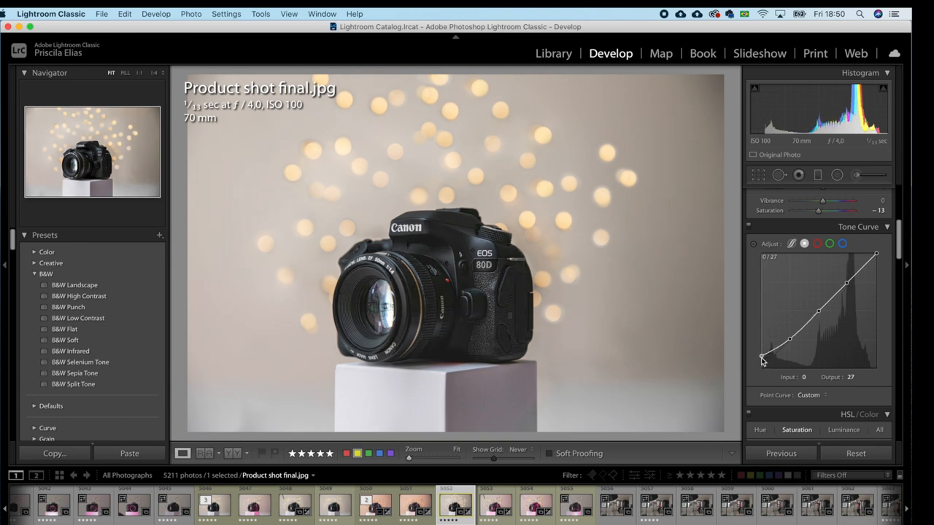
{"action": "left_click_drag", "start_coordinate": [762, 359], "coordinate": [763, 367]}
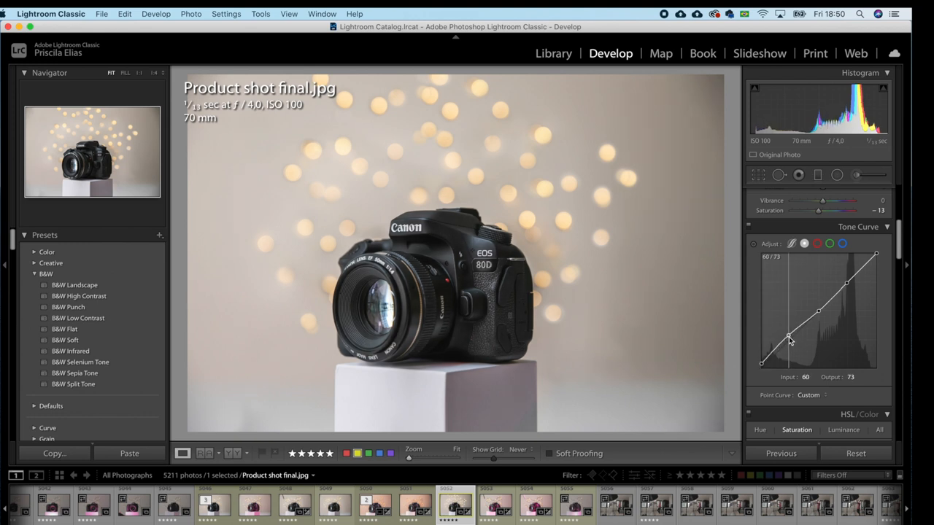
{"action": "left_click_drag", "start_coordinate": [790, 340], "coordinate": [794, 346]}
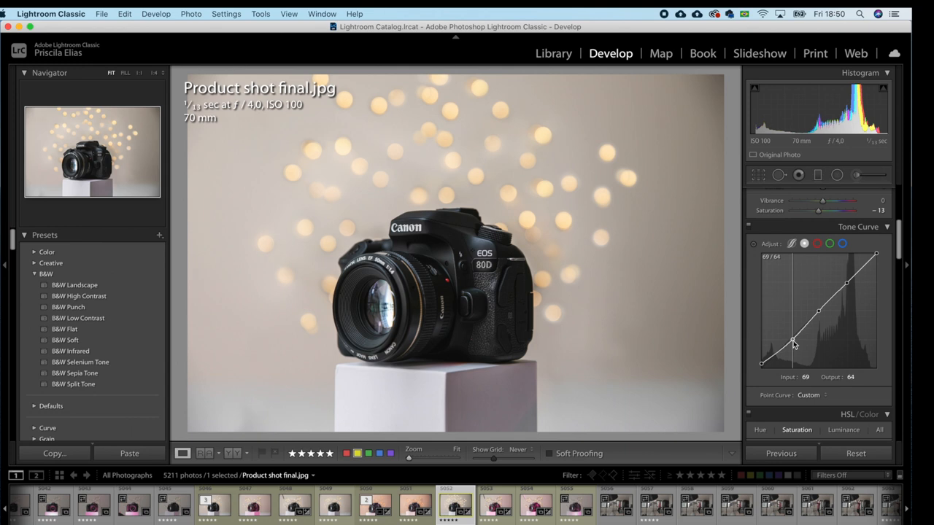
{"action": "left_click_drag", "start_coordinate": [793, 346], "coordinate": [789, 338]}
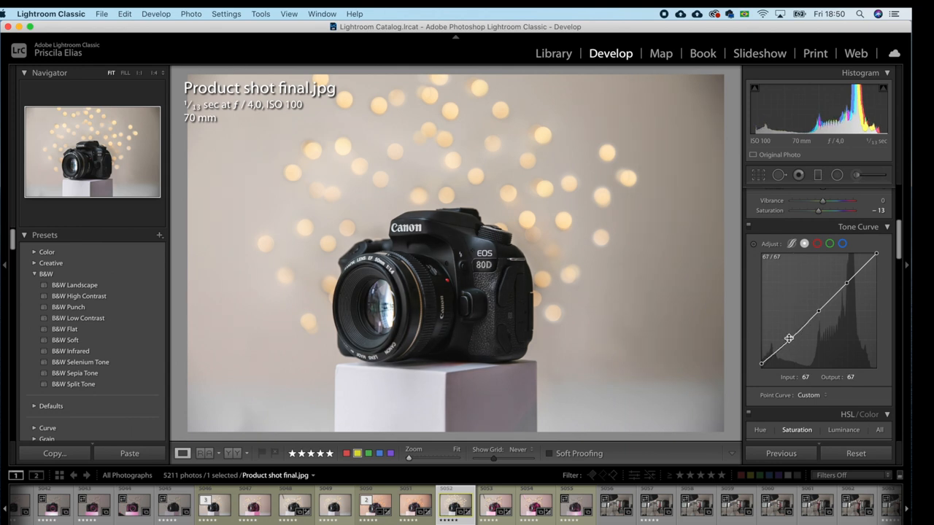
{"action": "left_click_drag", "start_coordinate": [788, 337], "coordinate": [819, 313]}
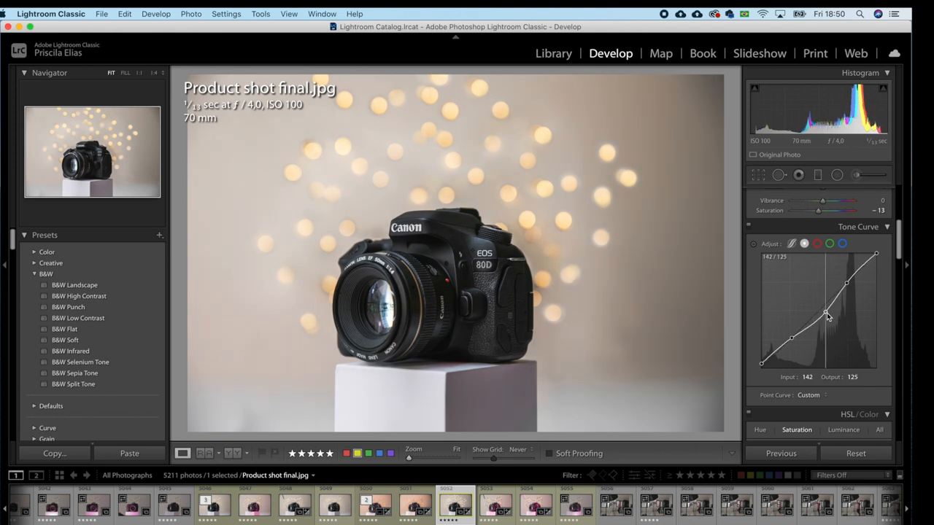
{"action": "left_click_drag", "start_coordinate": [825, 317], "coordinate": [823, 312]}
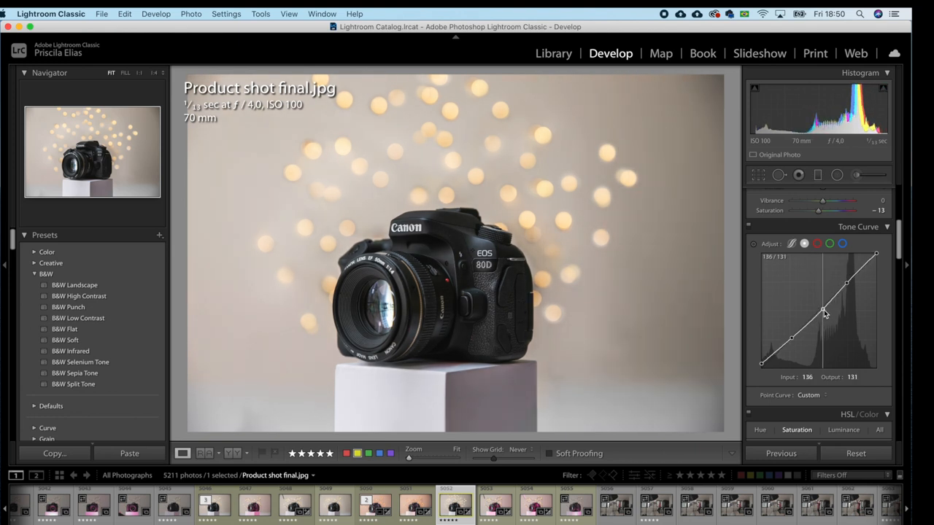
{"action": "left_click_drag", "start_coordinate": [823, 310], "coordinate": [846, 283]}
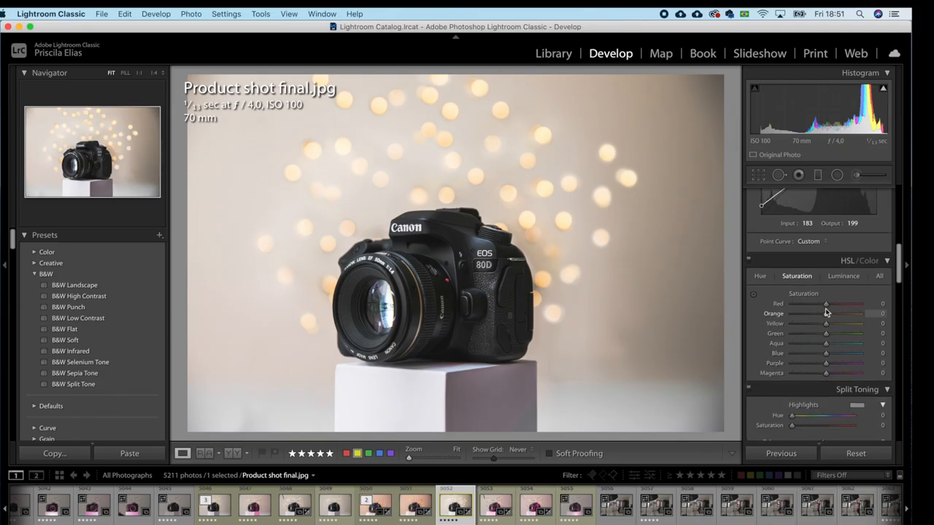
Desaturate Green, Aqua and Blue to about −60, set hues Yellow −36, Green −70, Blue −49, lift curve blacks.
{"action": "left_click_drag", "start_coordinate": [825, 333], "coordinate": [803, 334]}
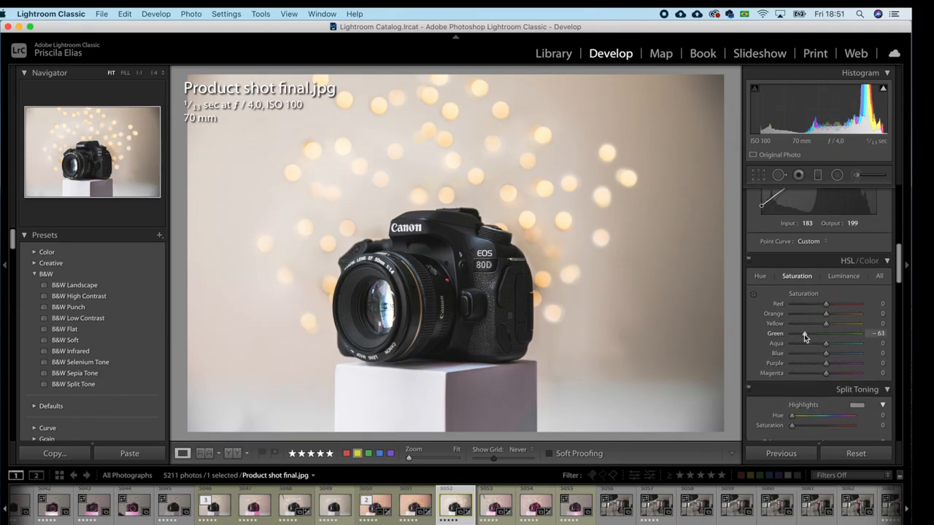
{"action": "left_click_drag", "start_coordinate": [826, 353], "coordinate": [805, 353]}
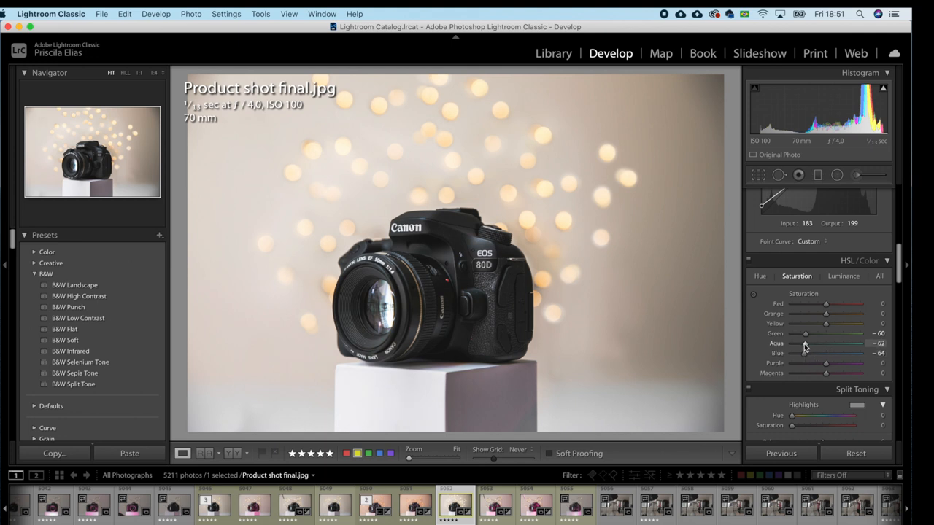
{"action": "mouse_move", "coordinate": [813, 366]}
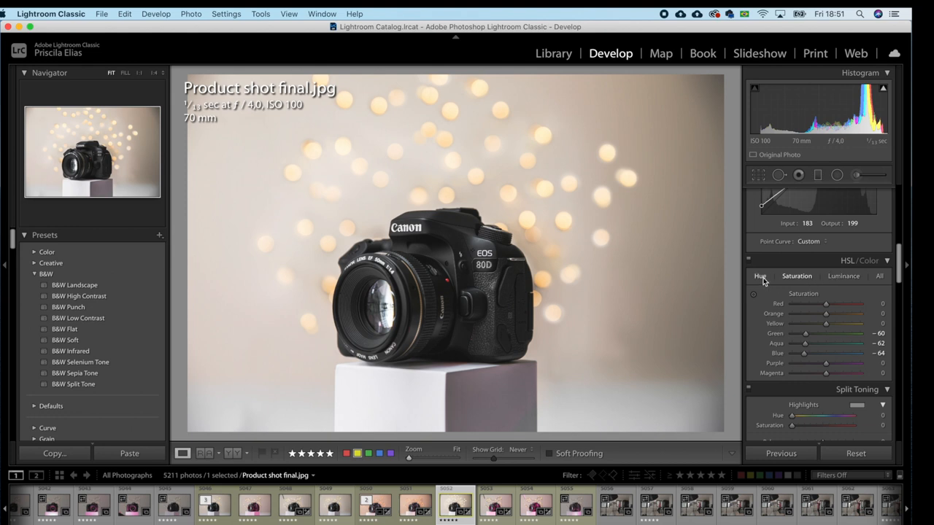
{"action": "left_click", "coordinate": [759, 276]}
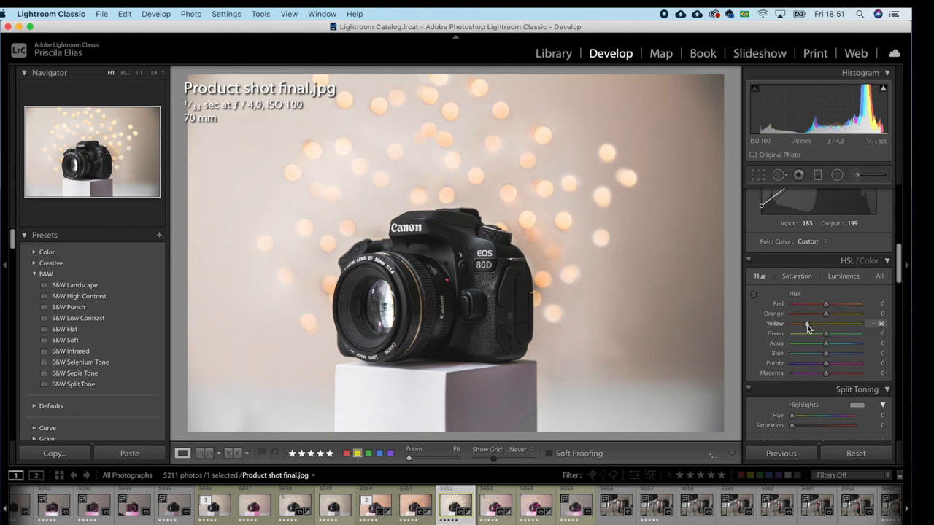
{"action": "left_click_drag", "start_coordinate": [827, 323], "coordinate": [812, 323]}
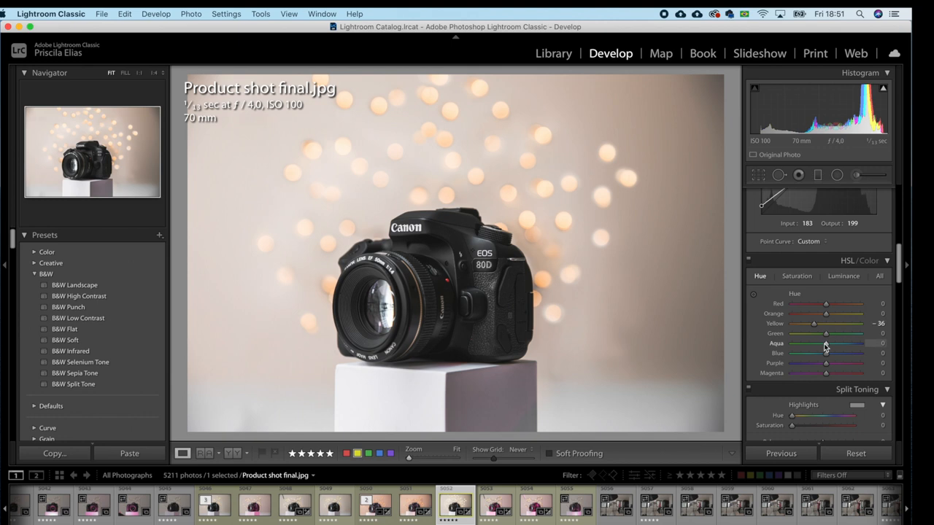
{"action": "left_click_drag", "start_coordinate": [826, 344], "coordinate": [820, 353]}
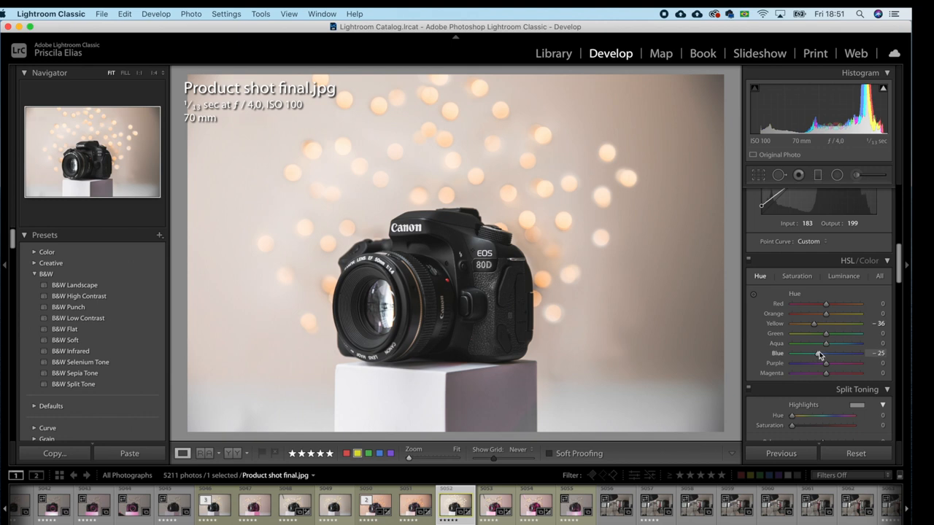
{"action": "left_click_drag", "start_coordinate": [828, 353], "coordinate": [808, 353]}
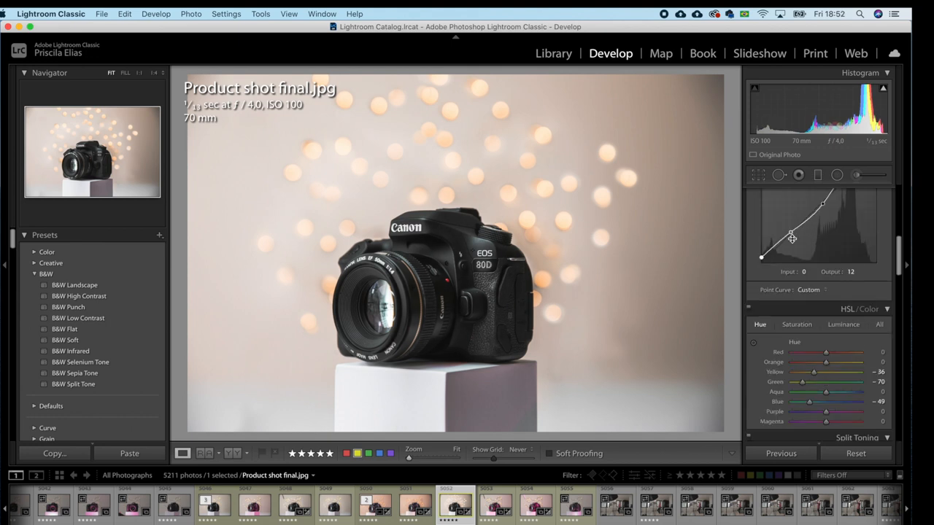
{"action": "left_click_drag", "start_coordinate": [792, 238], "coordinate": [788, 234]}
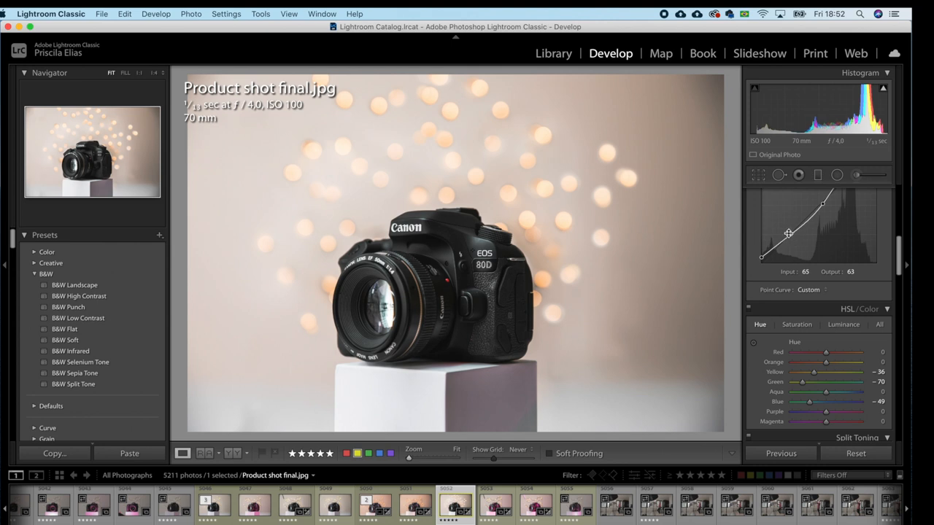
{"action": "left_click_drag", "start_coordinate": [788, 233], "coordinate": [786, 233]}
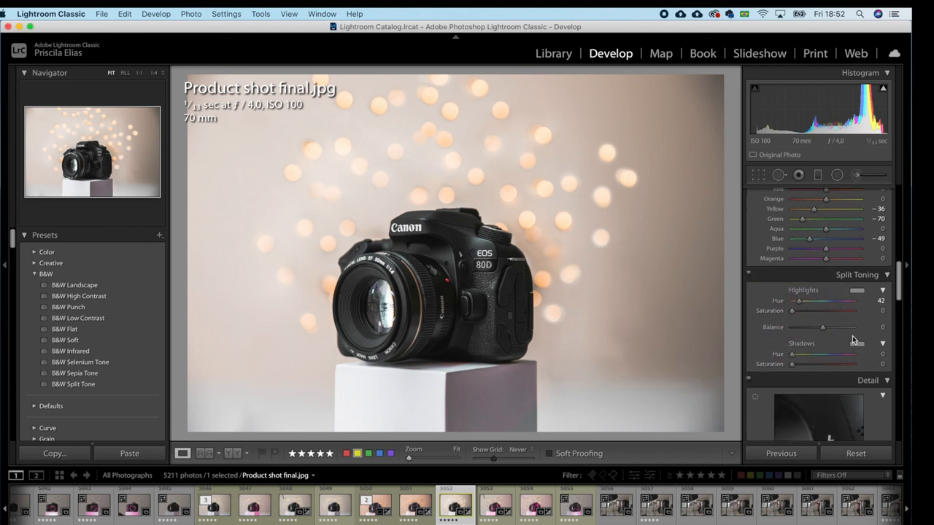
Tint the split-toning shadows blue with hue 230 and saturation 9.
{"action": "left_click", "coordinate": [857, 343]}
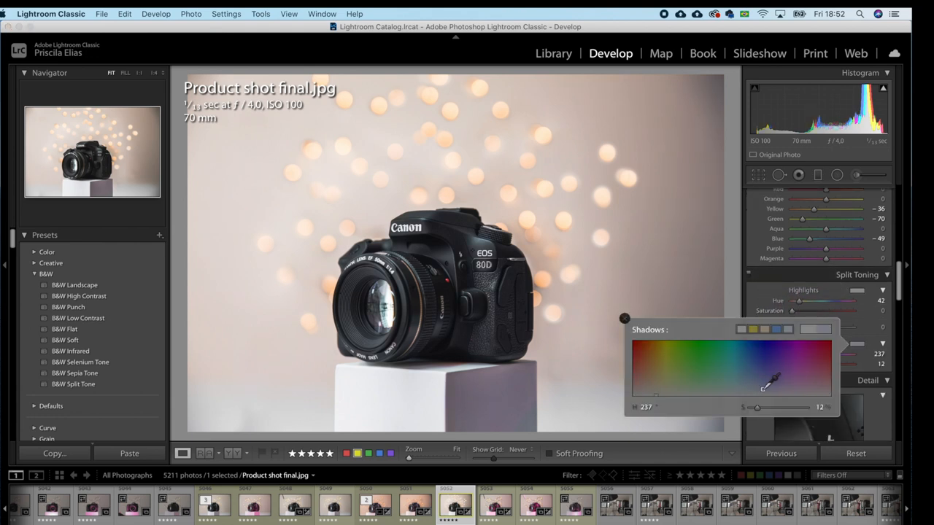
{"action": "left_click_drag", "start_coordinate": [762, 383], "coordinate": [768, 378]}
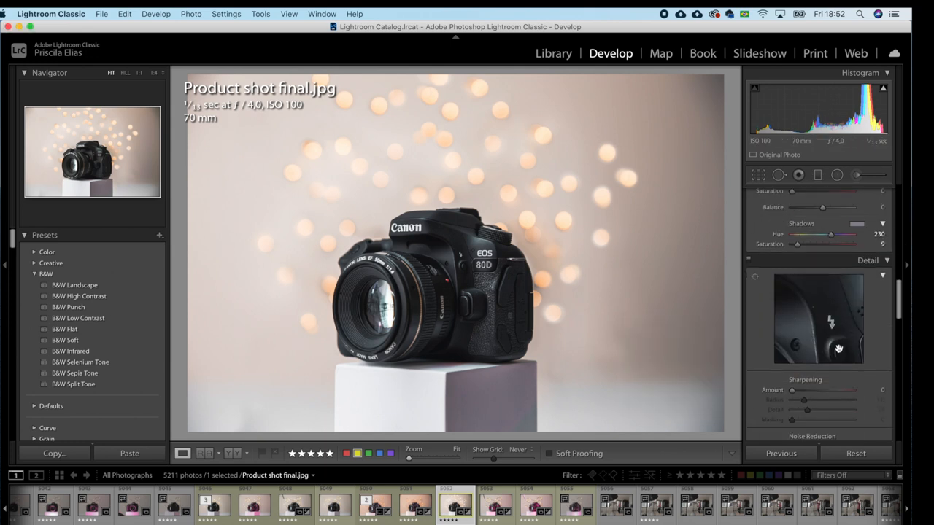
Set sharpening Masking to 73 while previewing the mask, and Amount to 52.
{"action": "scroll", "scroll_direction": "down", "scroll_amount": 3}
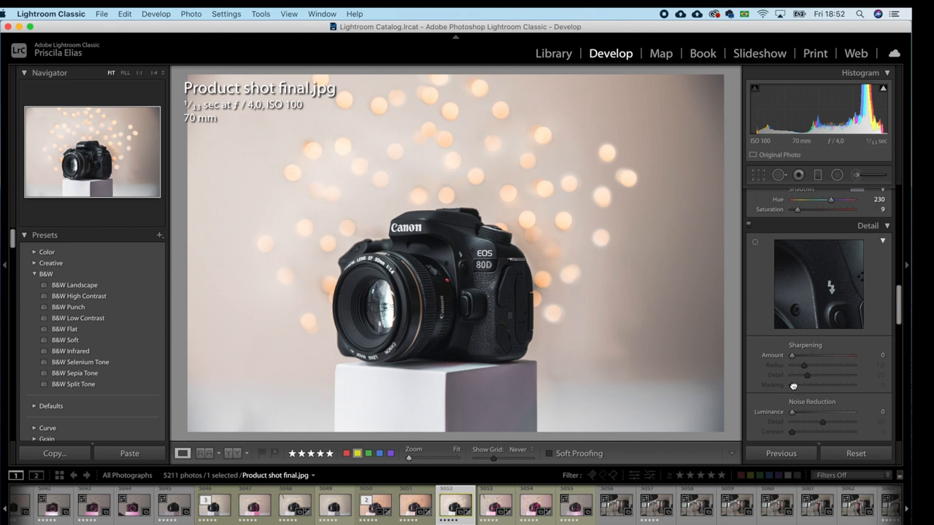
{"action": "mouse_move", "coordinate": [794, 387]}
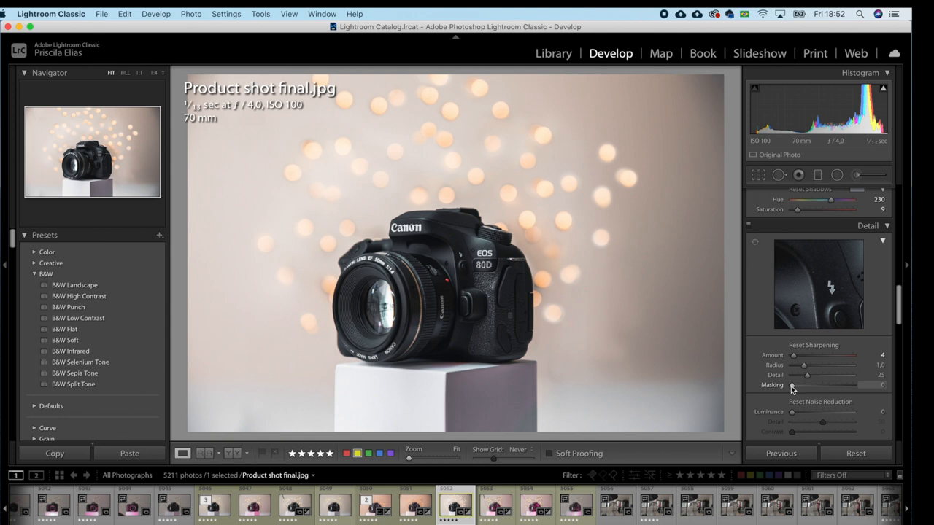
{"action": "left_click_drag", "start_coordinate": [791, 385], "coordinate": [839, 385]}
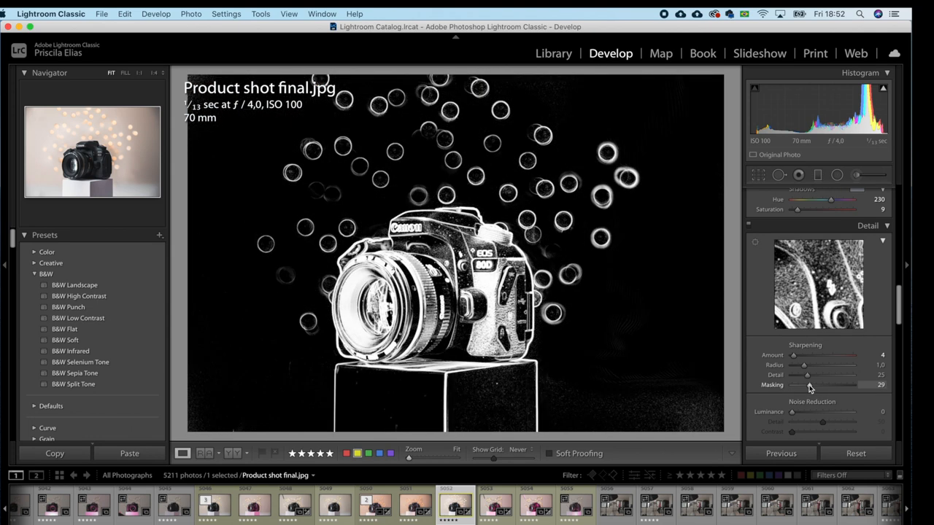
{"action": "left_click_drag", "start_coordinate": [808, 384], "coordinate": [850, 385]}
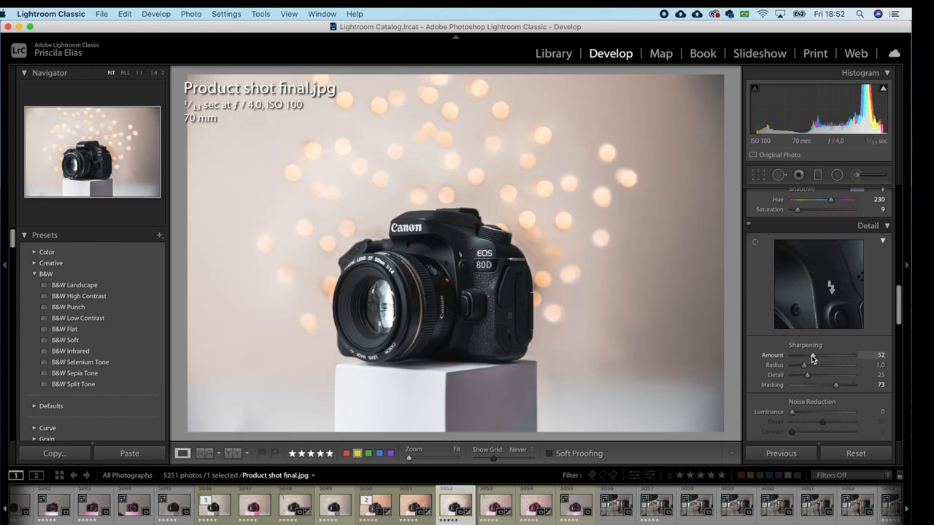
{"action": "left_click_drag", "start_coordinate": [812, 356], "coordinate": [832, 355]}
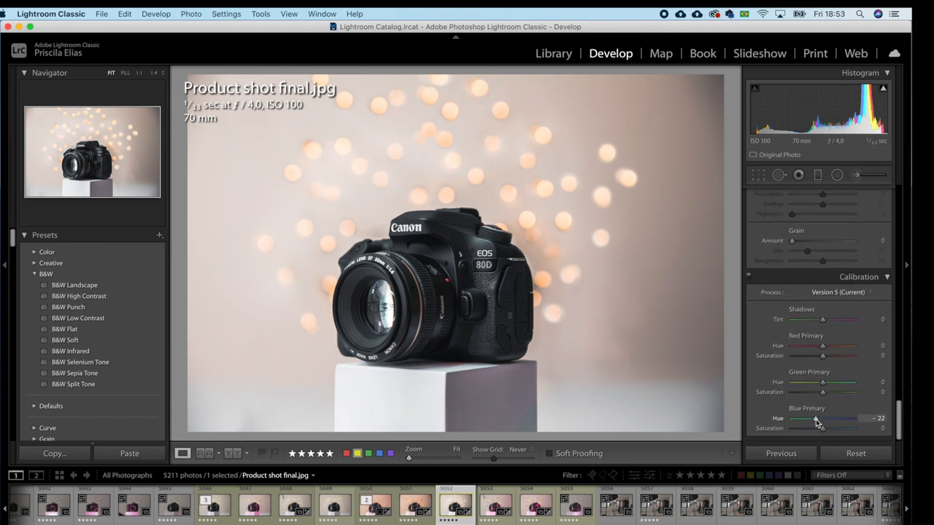
Set the Blue Primary calibration hue to −22.
{"action": "left_click_drag", "start_coordinate": [813, 419], "coordinate": [821, 419]}
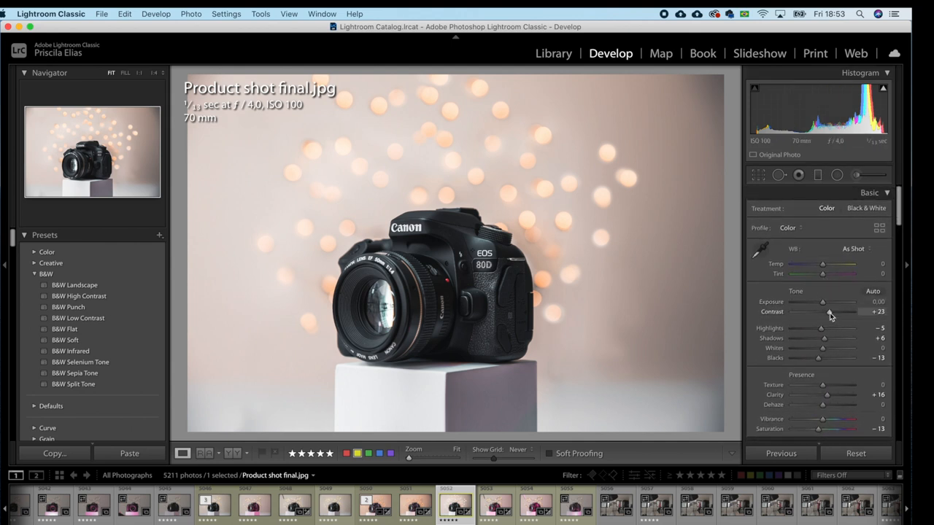
Set Contrast to +35 and Blacks to −33, nudge the curve's black point, and begin cropping.
{"action": "left_click_drag", "start_coordinate": [821, 311], "coordinate": [832, 312]}
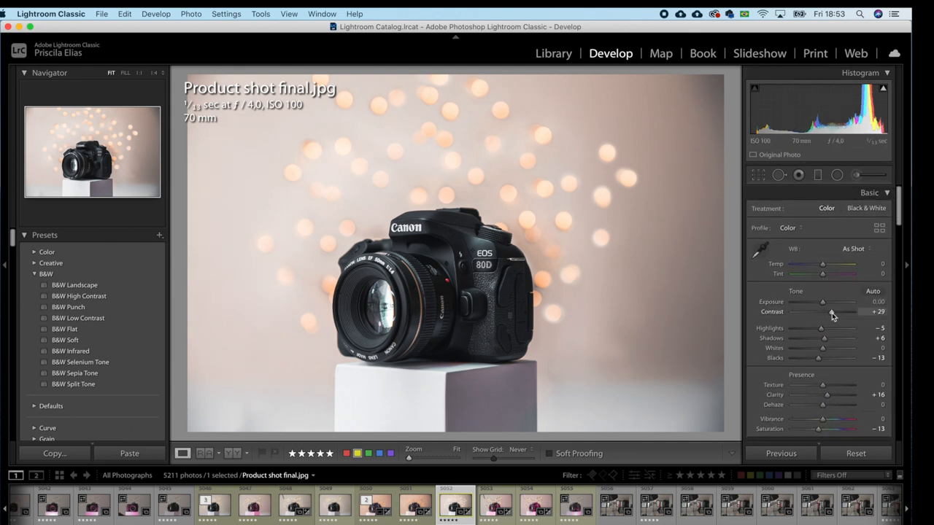
{"action": "left_click_drag", "start_coordinate": [820, 311], "coordinate": [834, 311]}
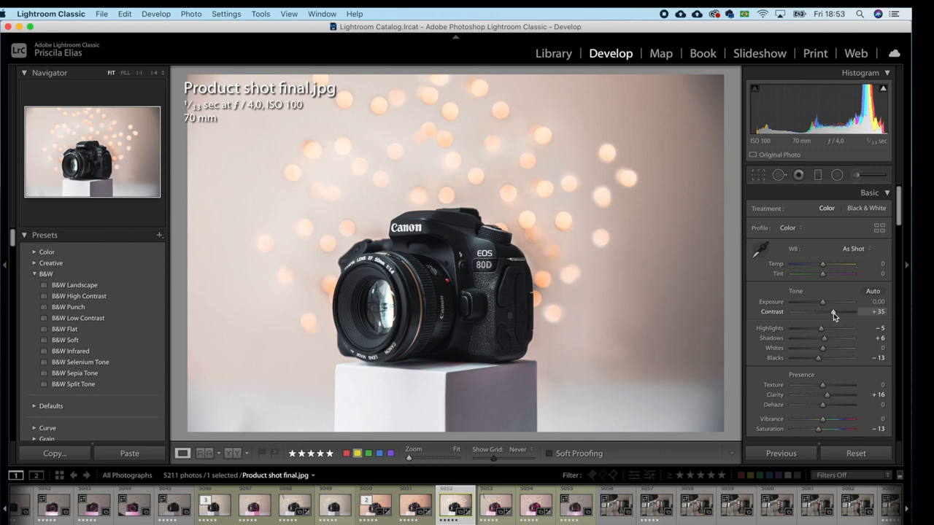
{"action": "left_click_drag", "start_coordinate": [825, 358], "coordinate": [816, 361]}
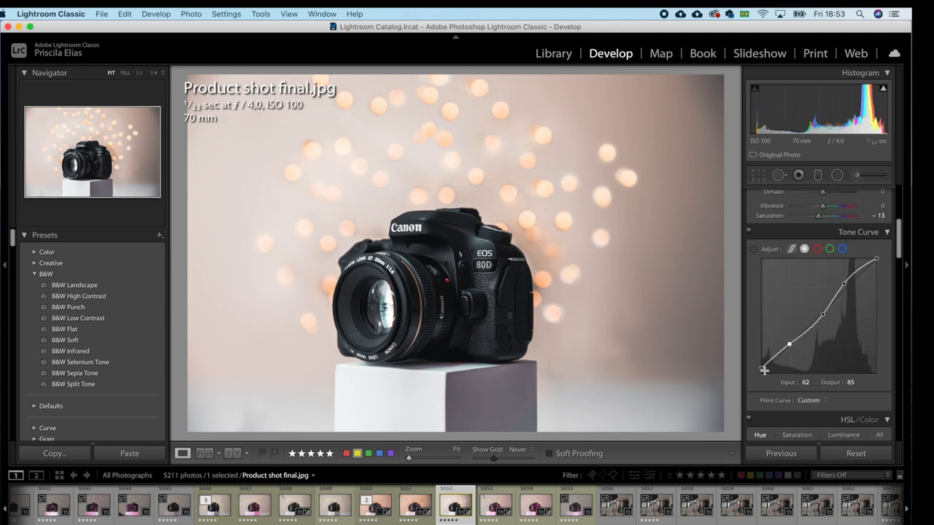
{"action": "left_click_drag", "start_coordinate": [763, 370], "coordinate": [761, 369]}
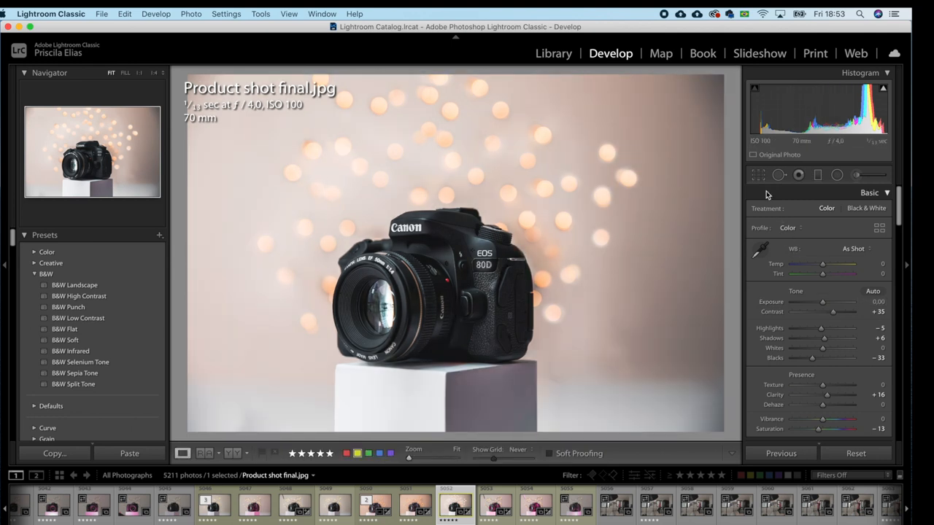
{"action": "left_click", "coordinate": [758, 174]}
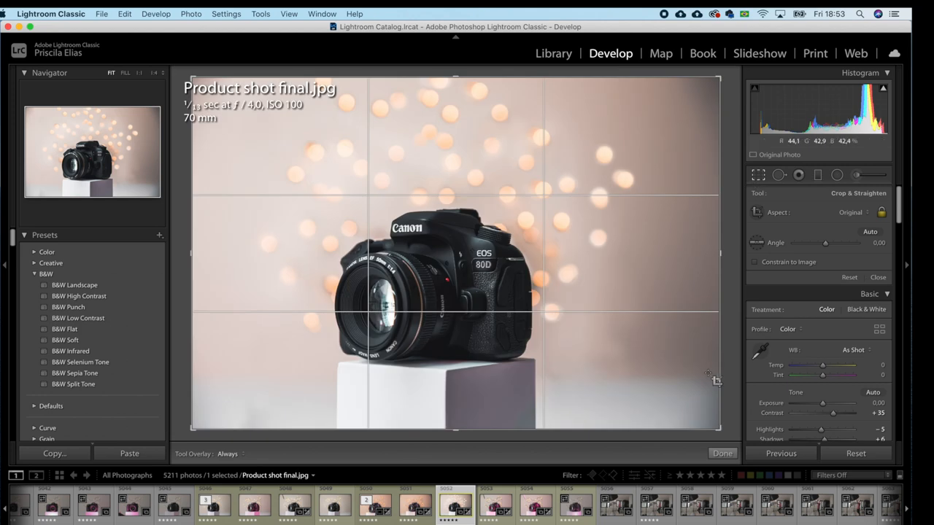